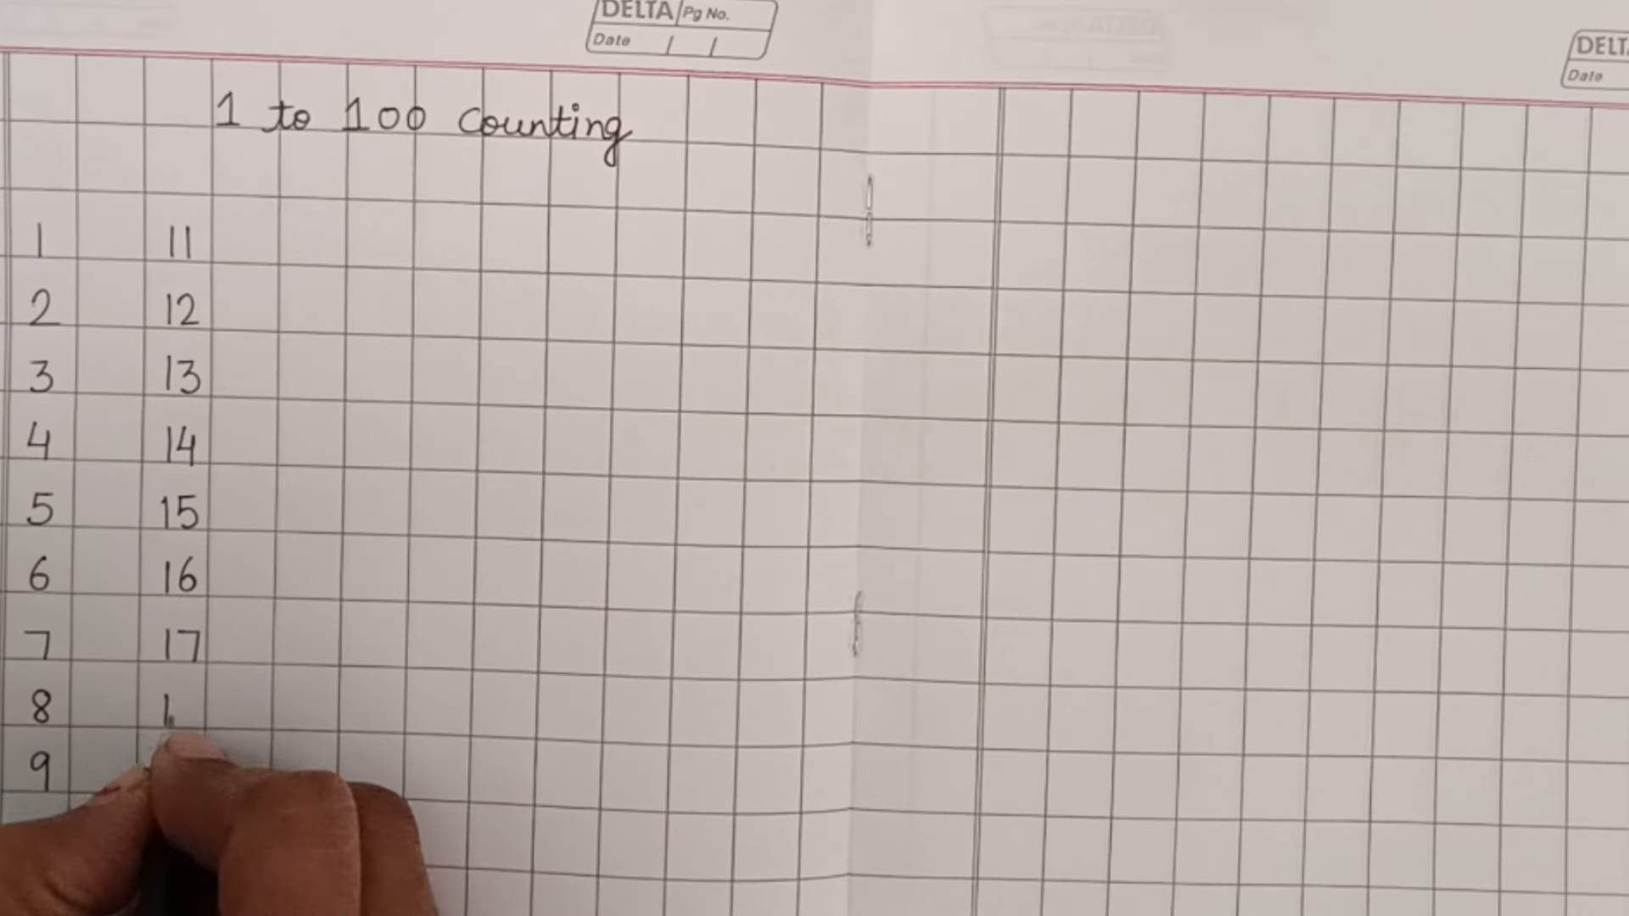
text(18)
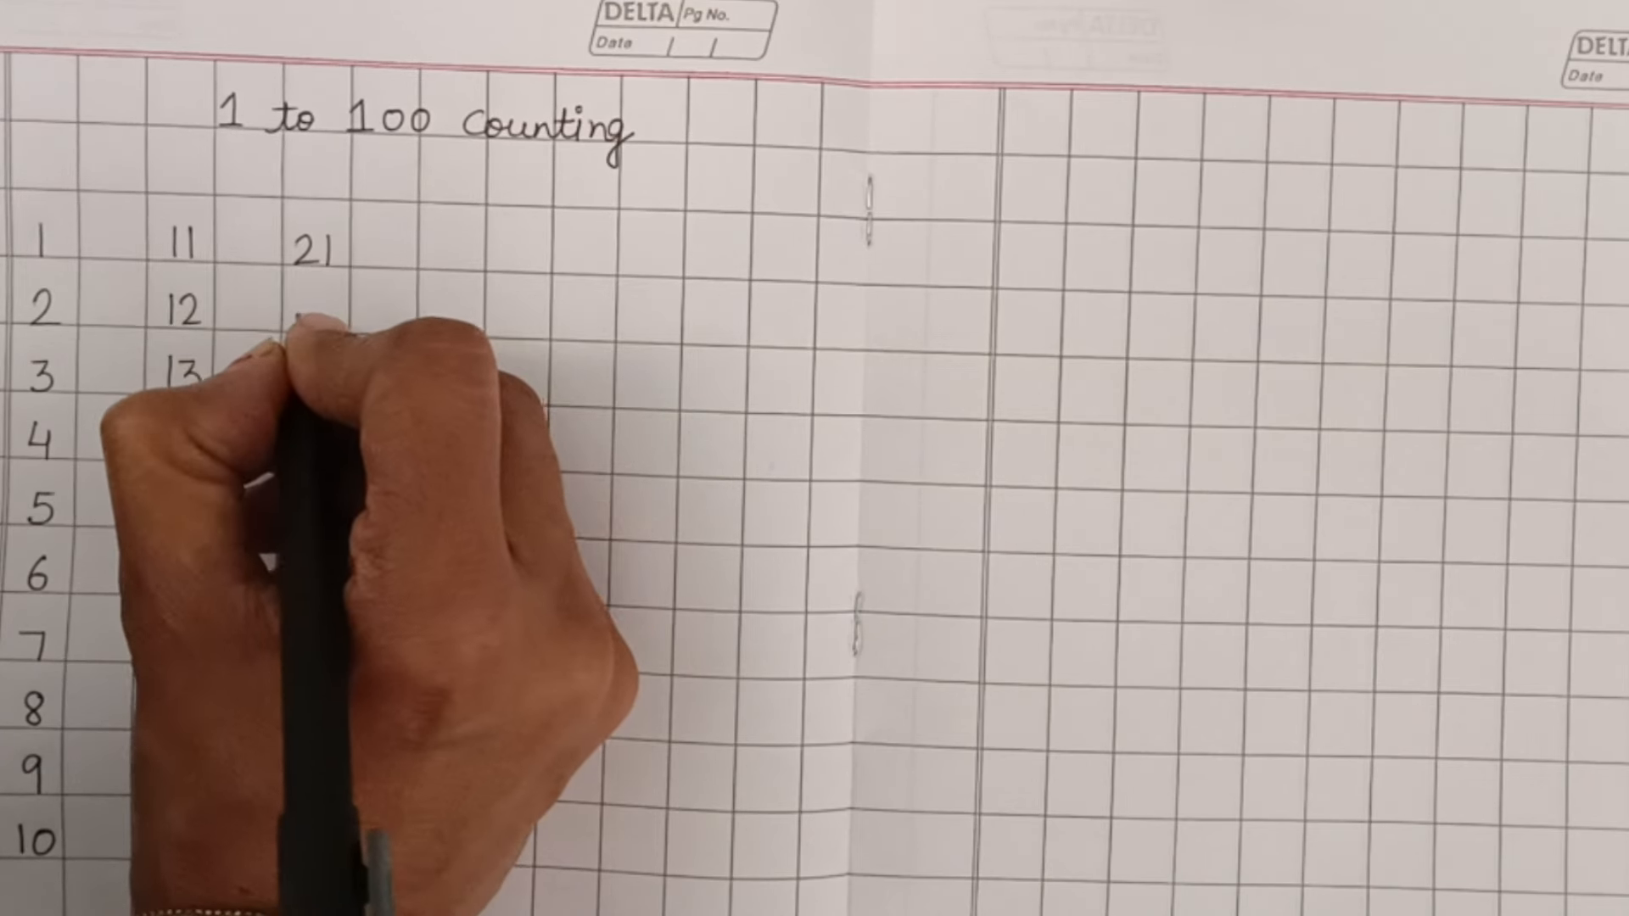
text(22)
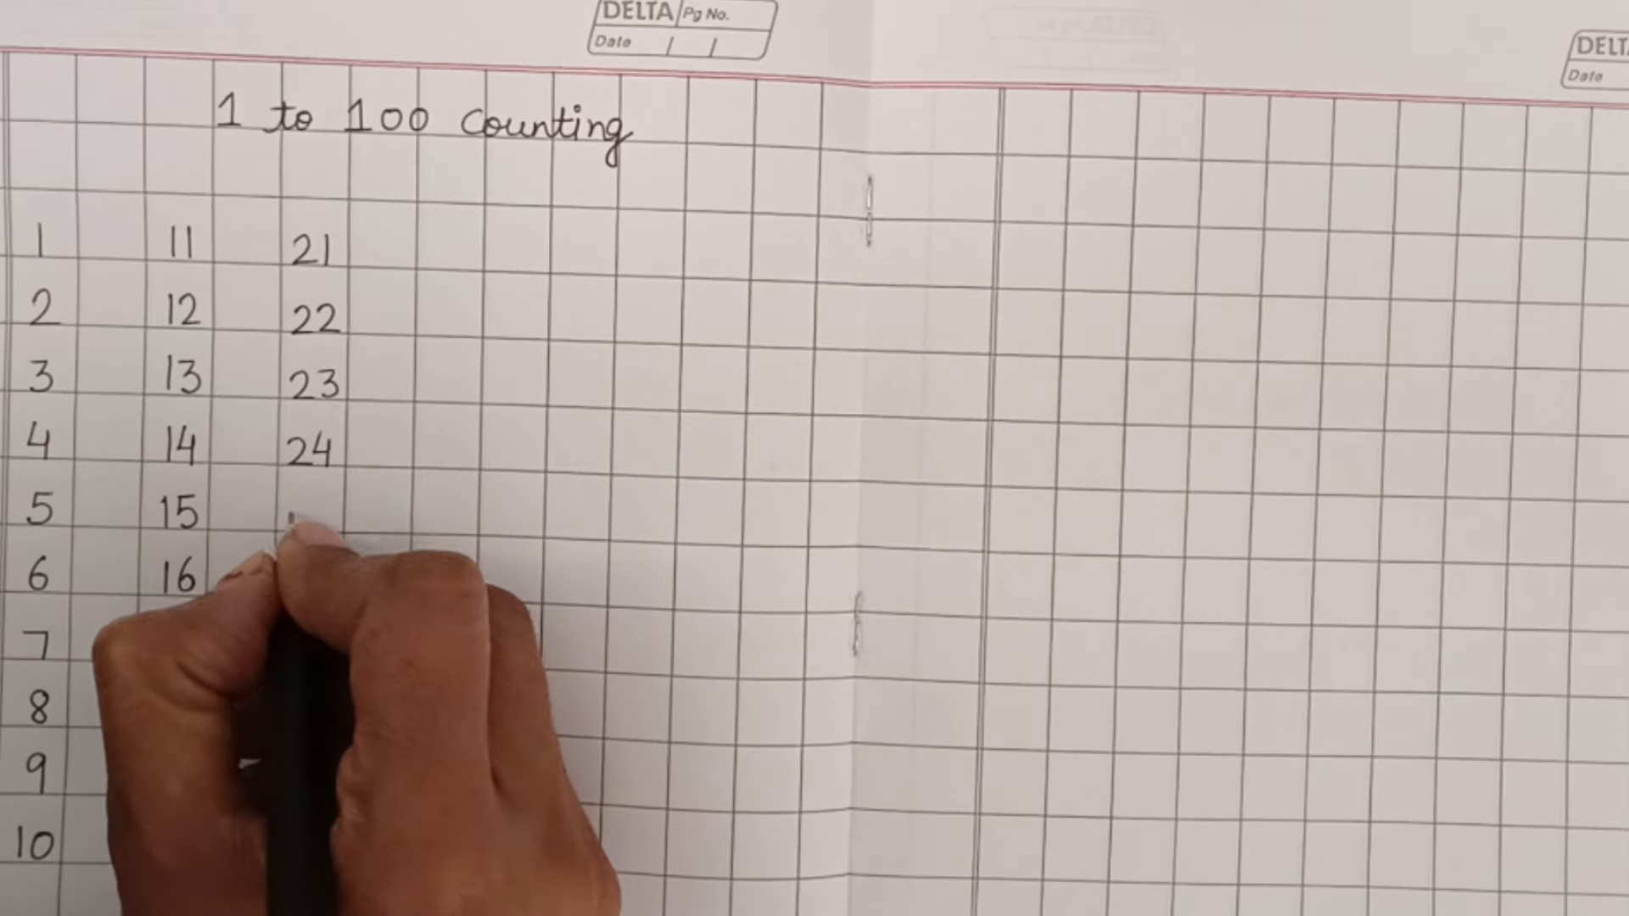
text(25)
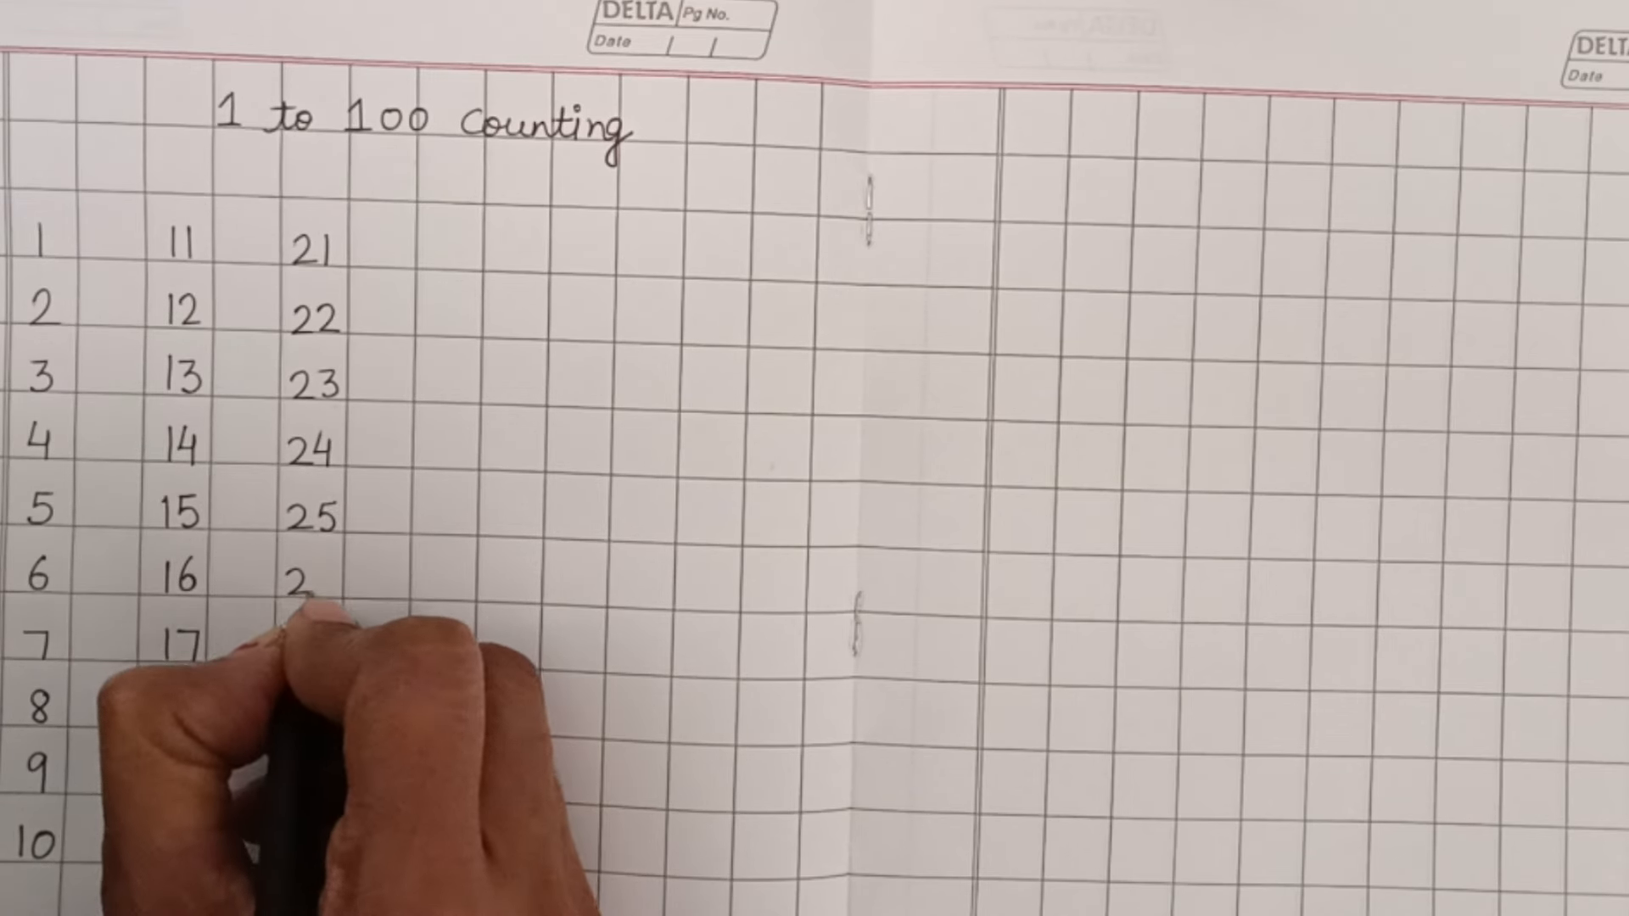
text(18)
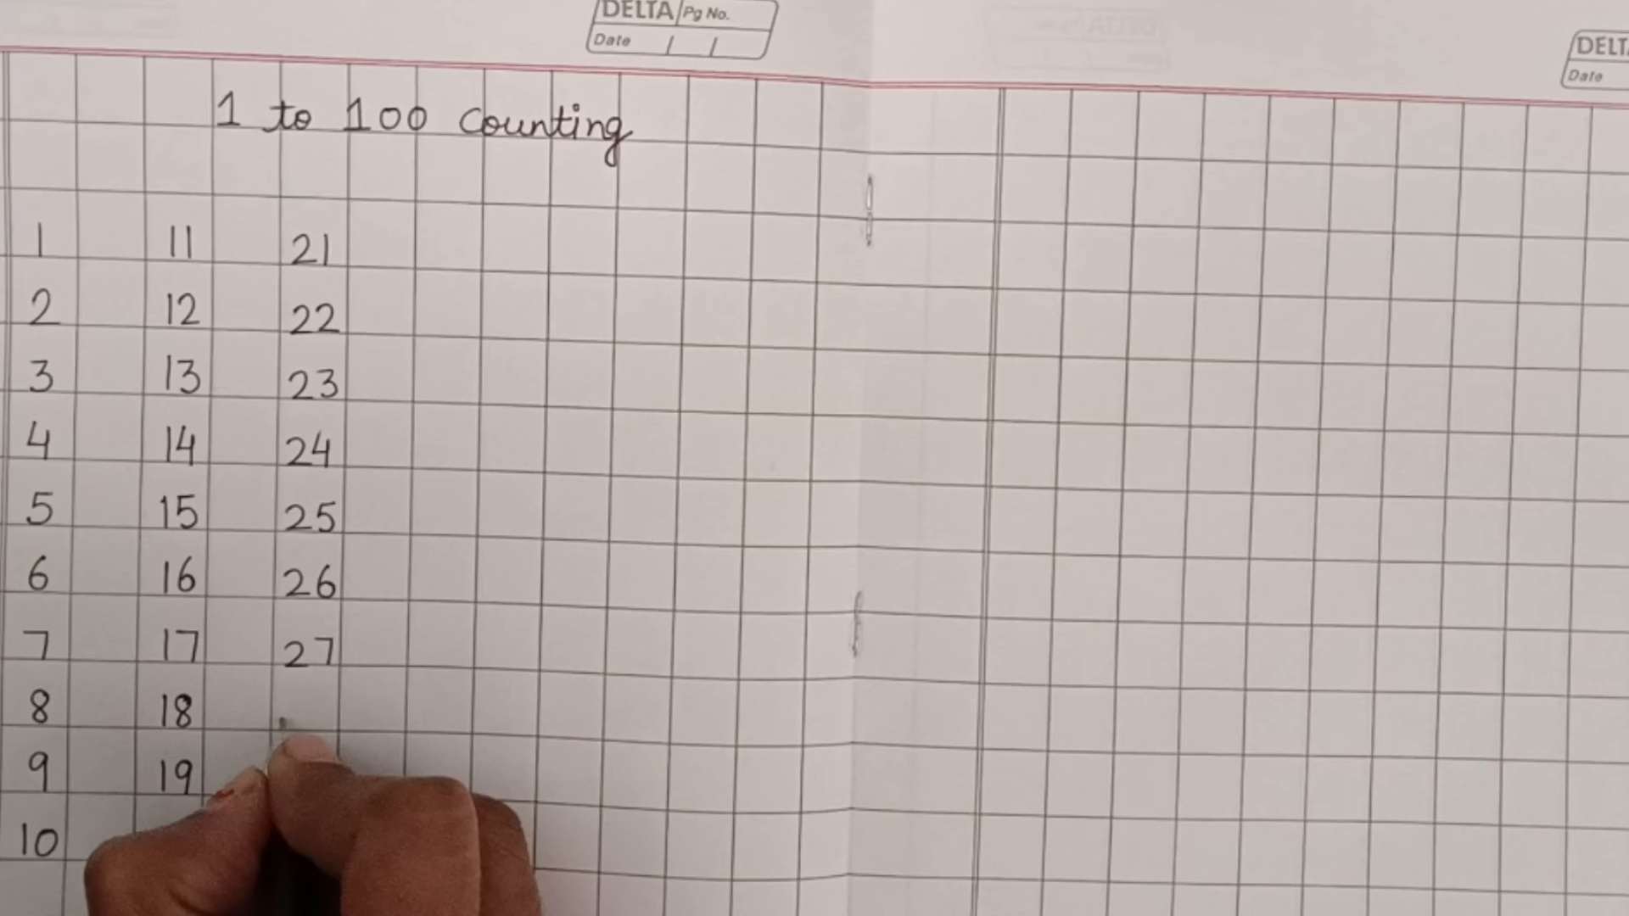
text(28)
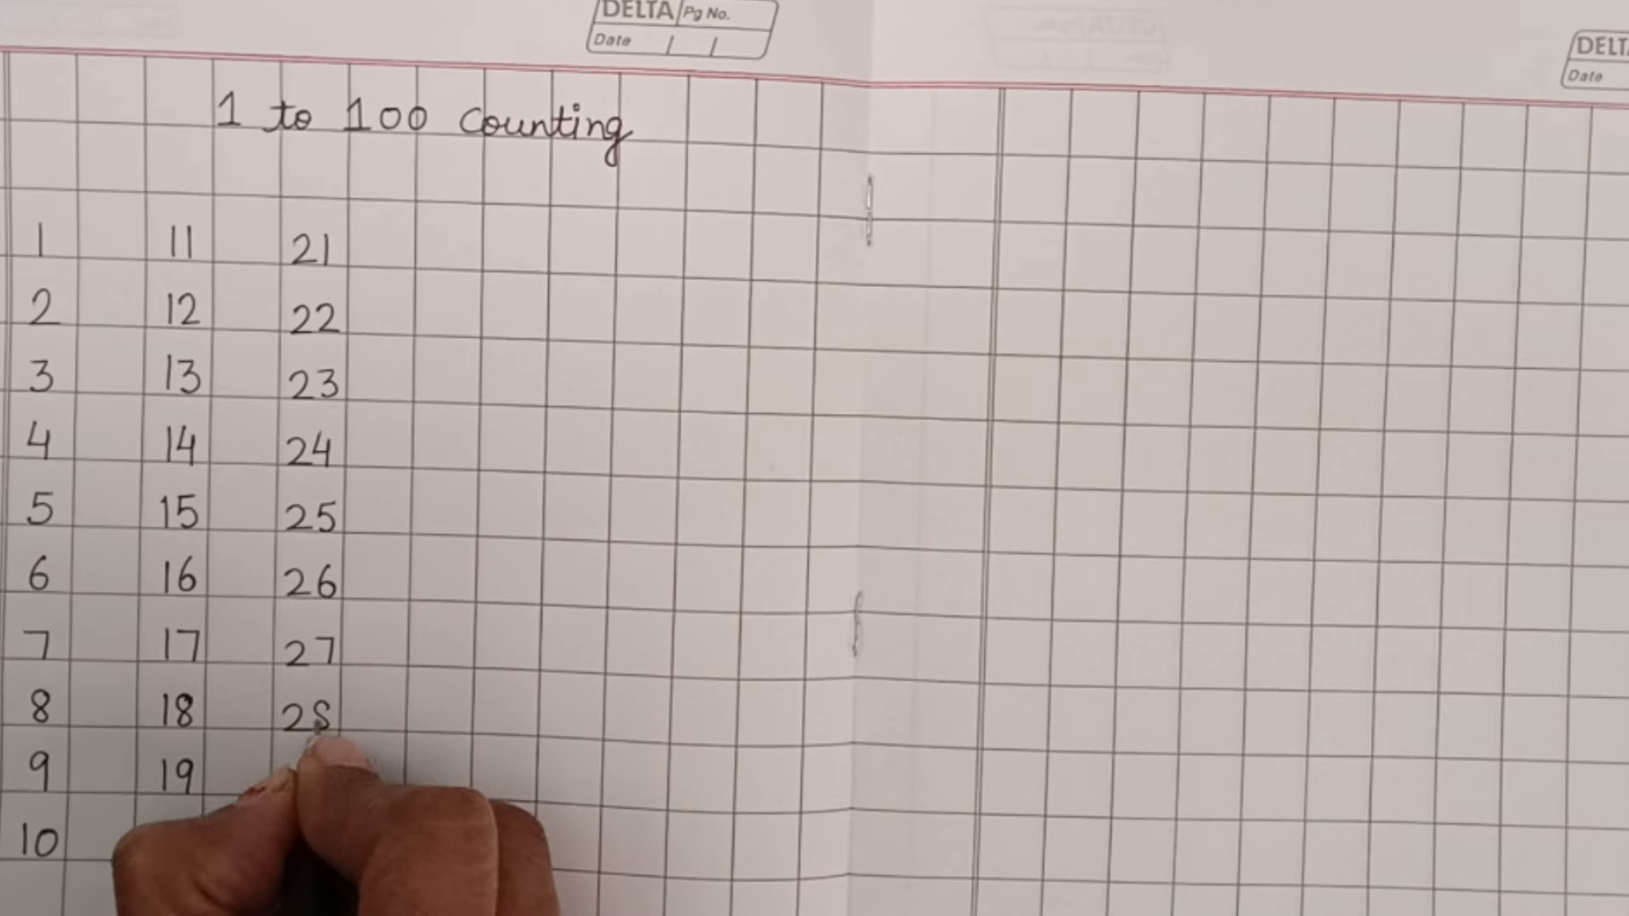
text(20)
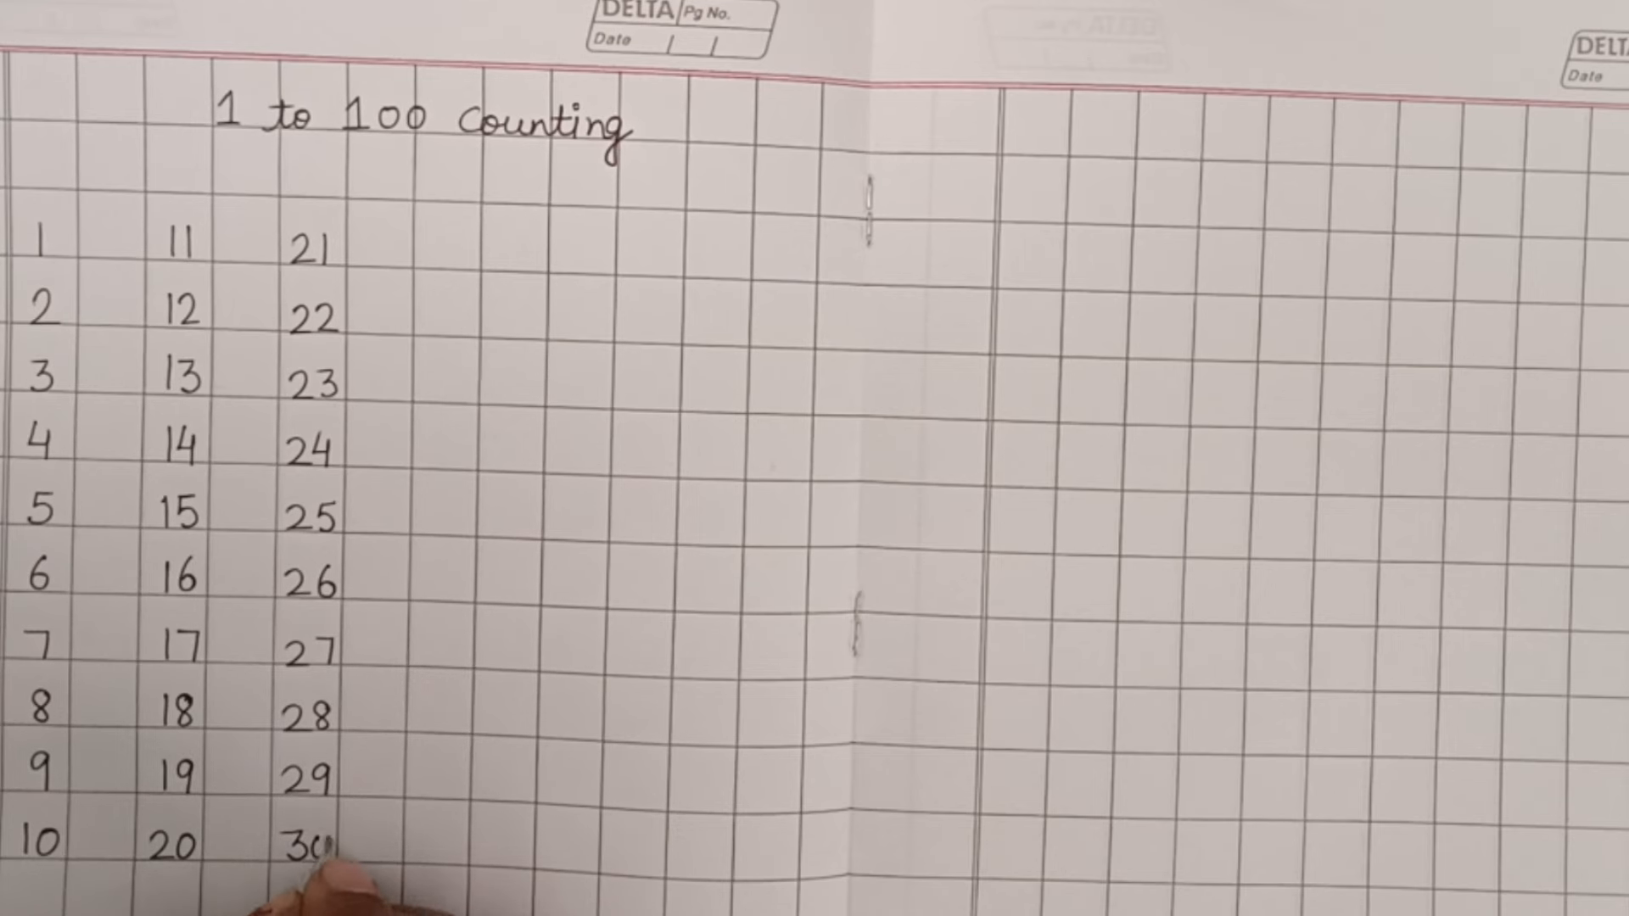
text(31)
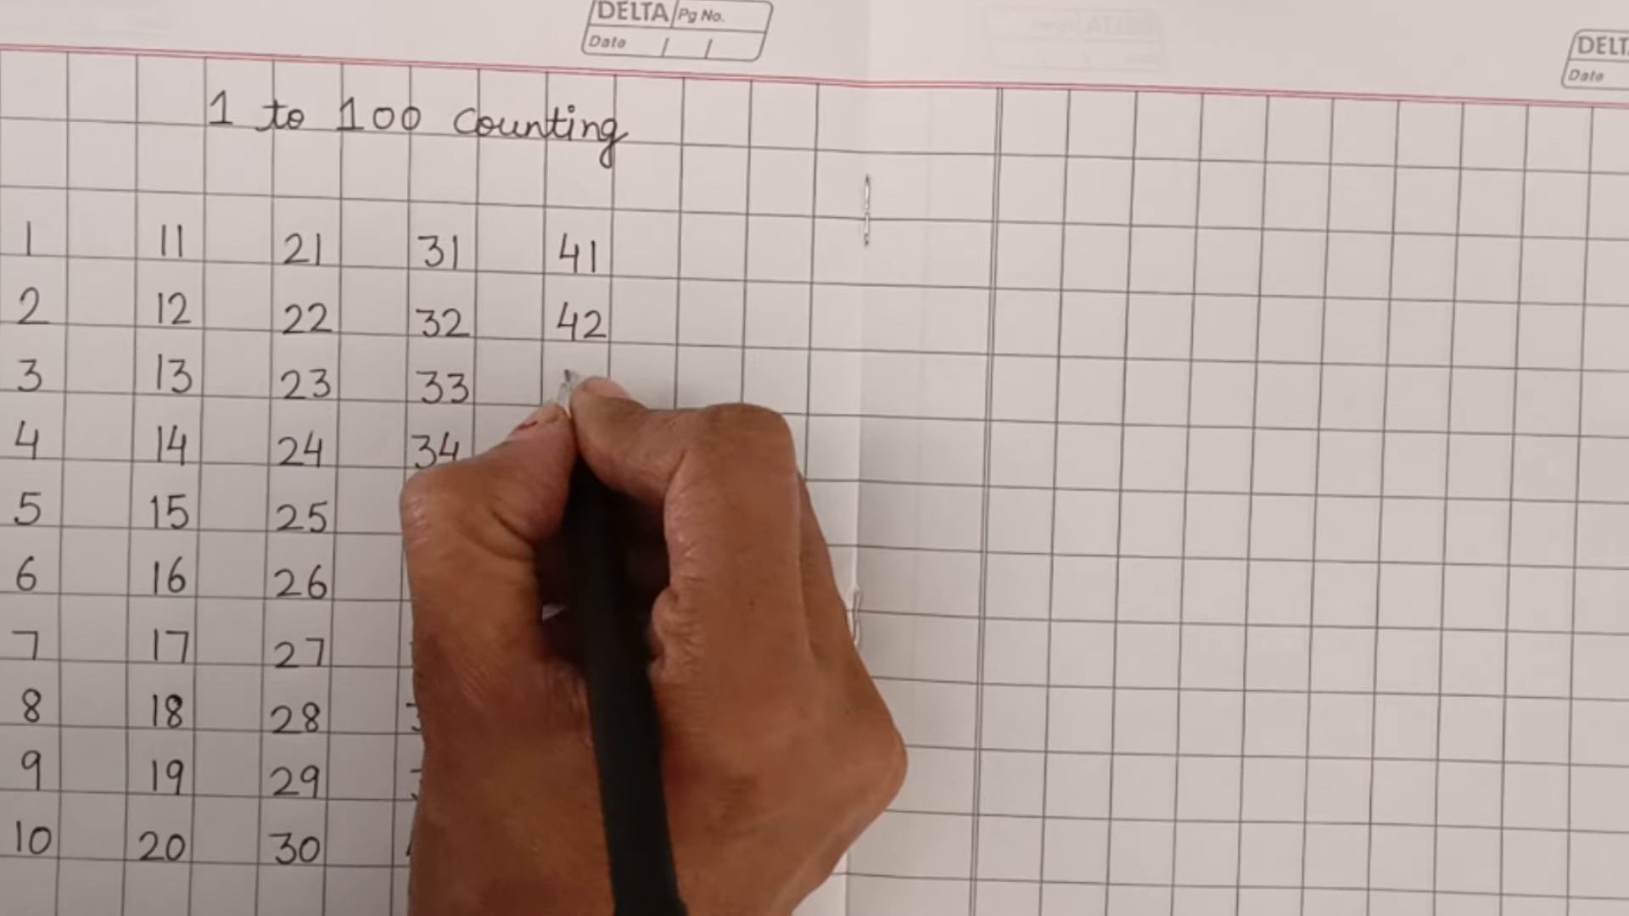
text(43)
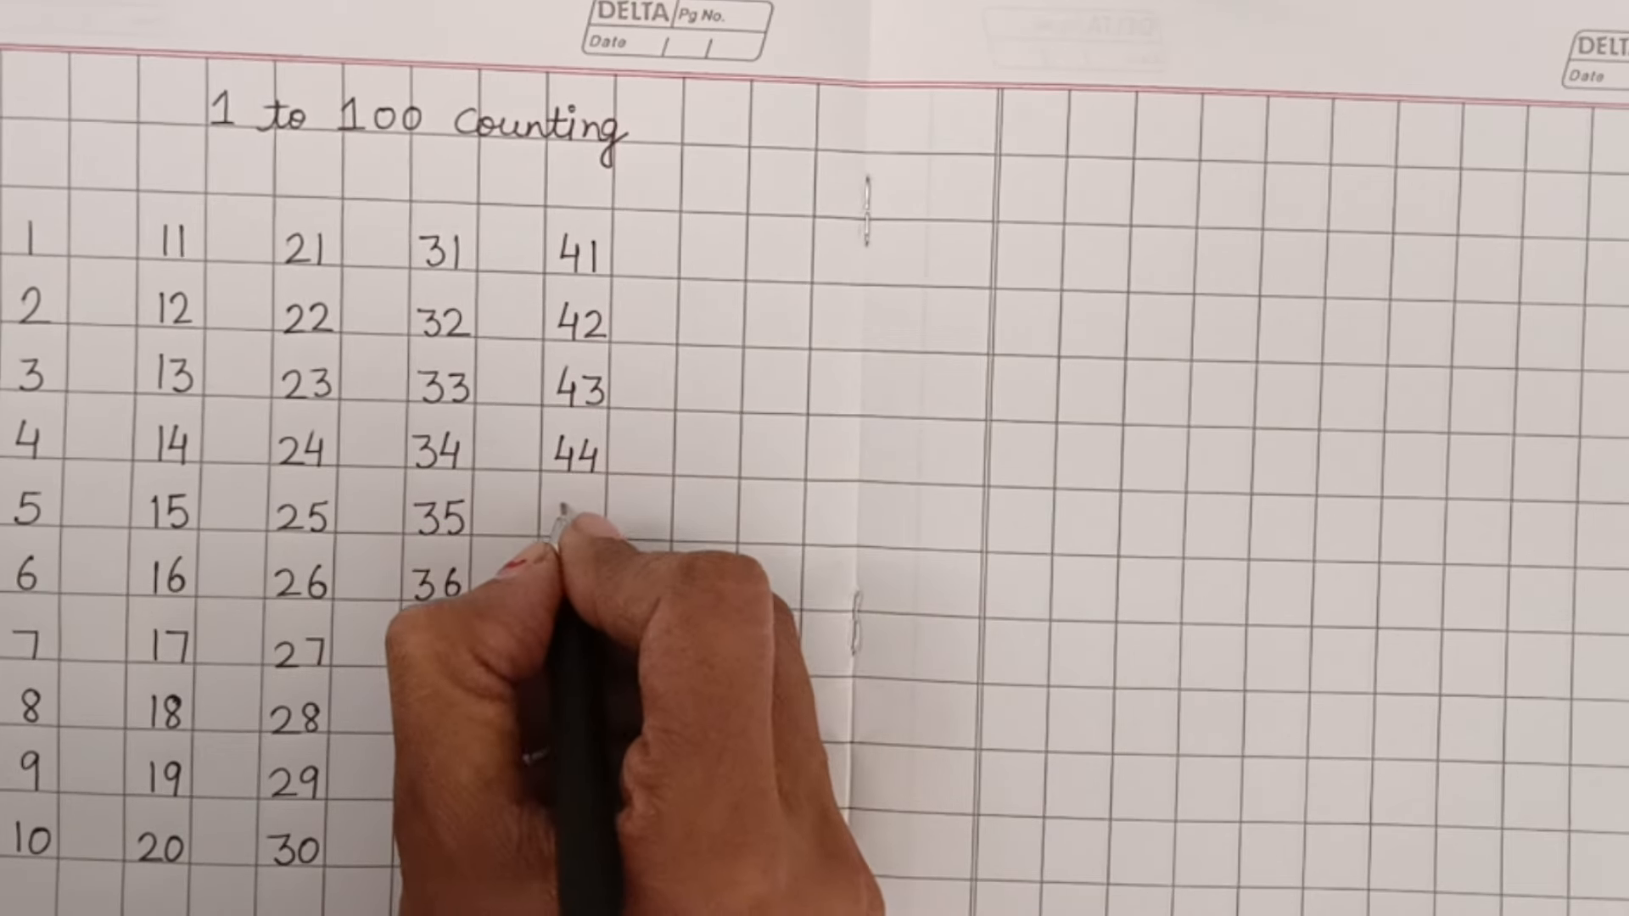
text(45)
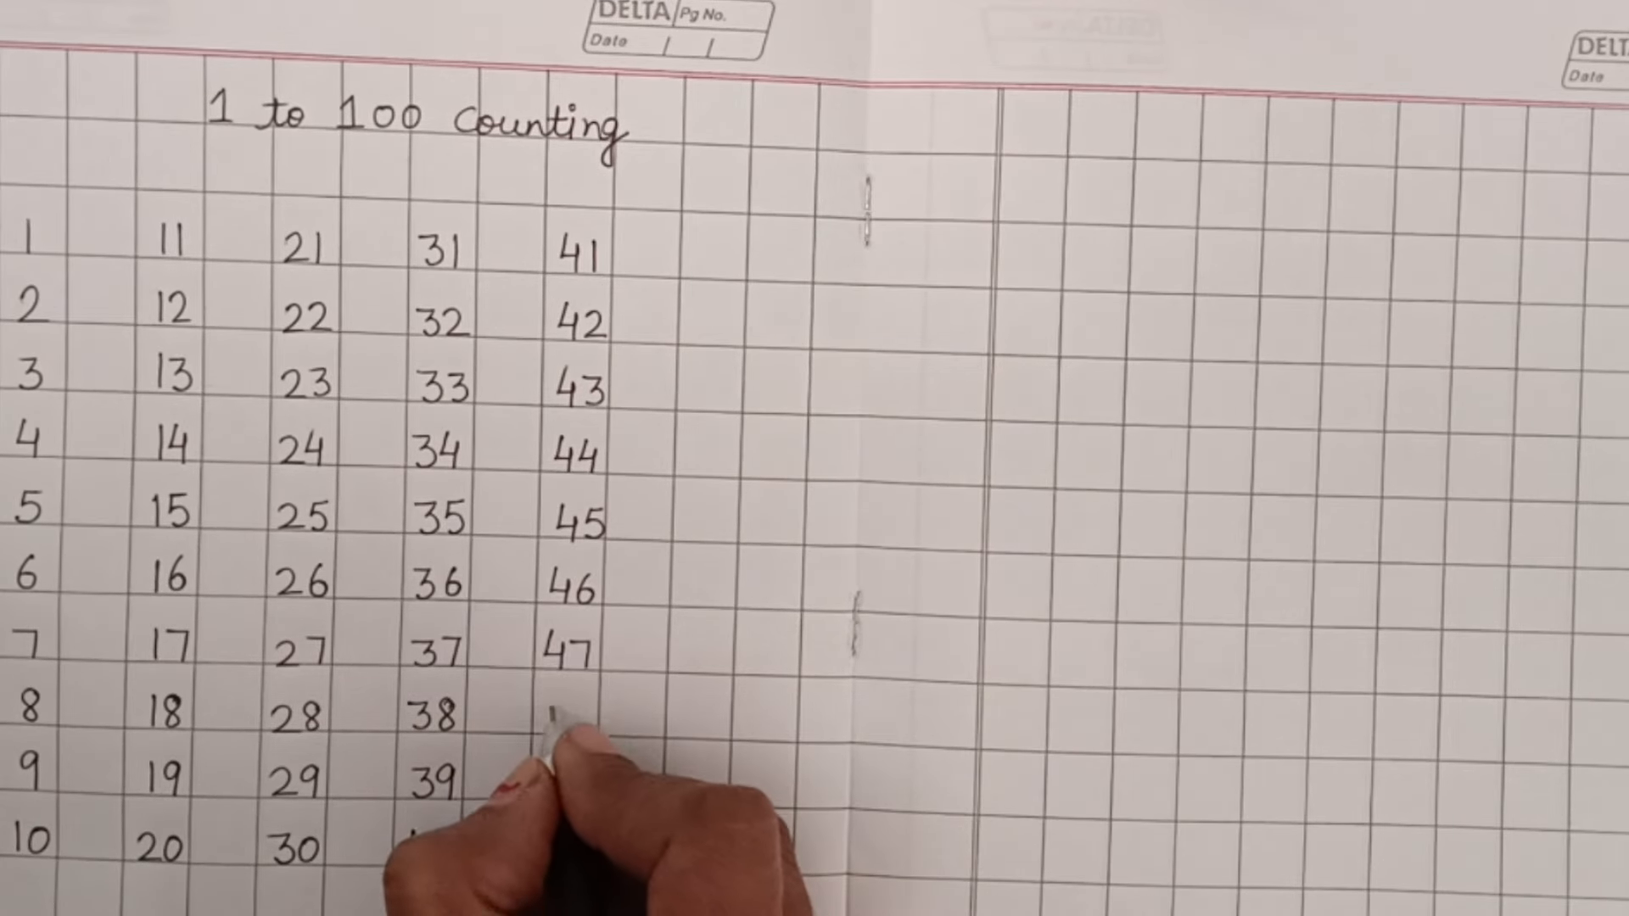
text(48)
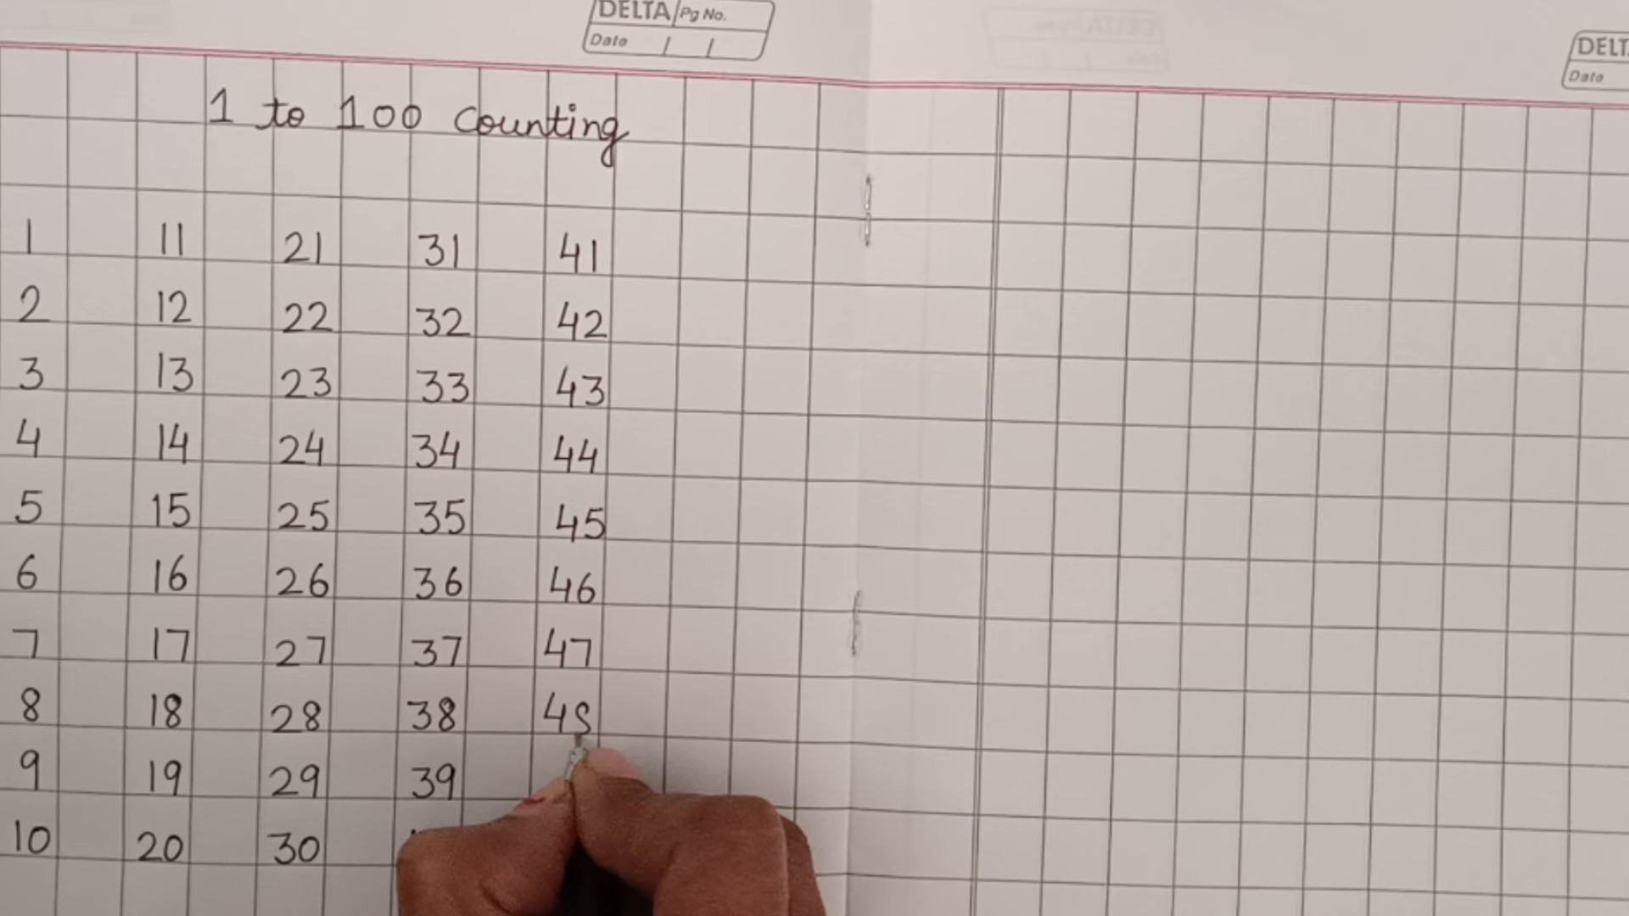
text(40)
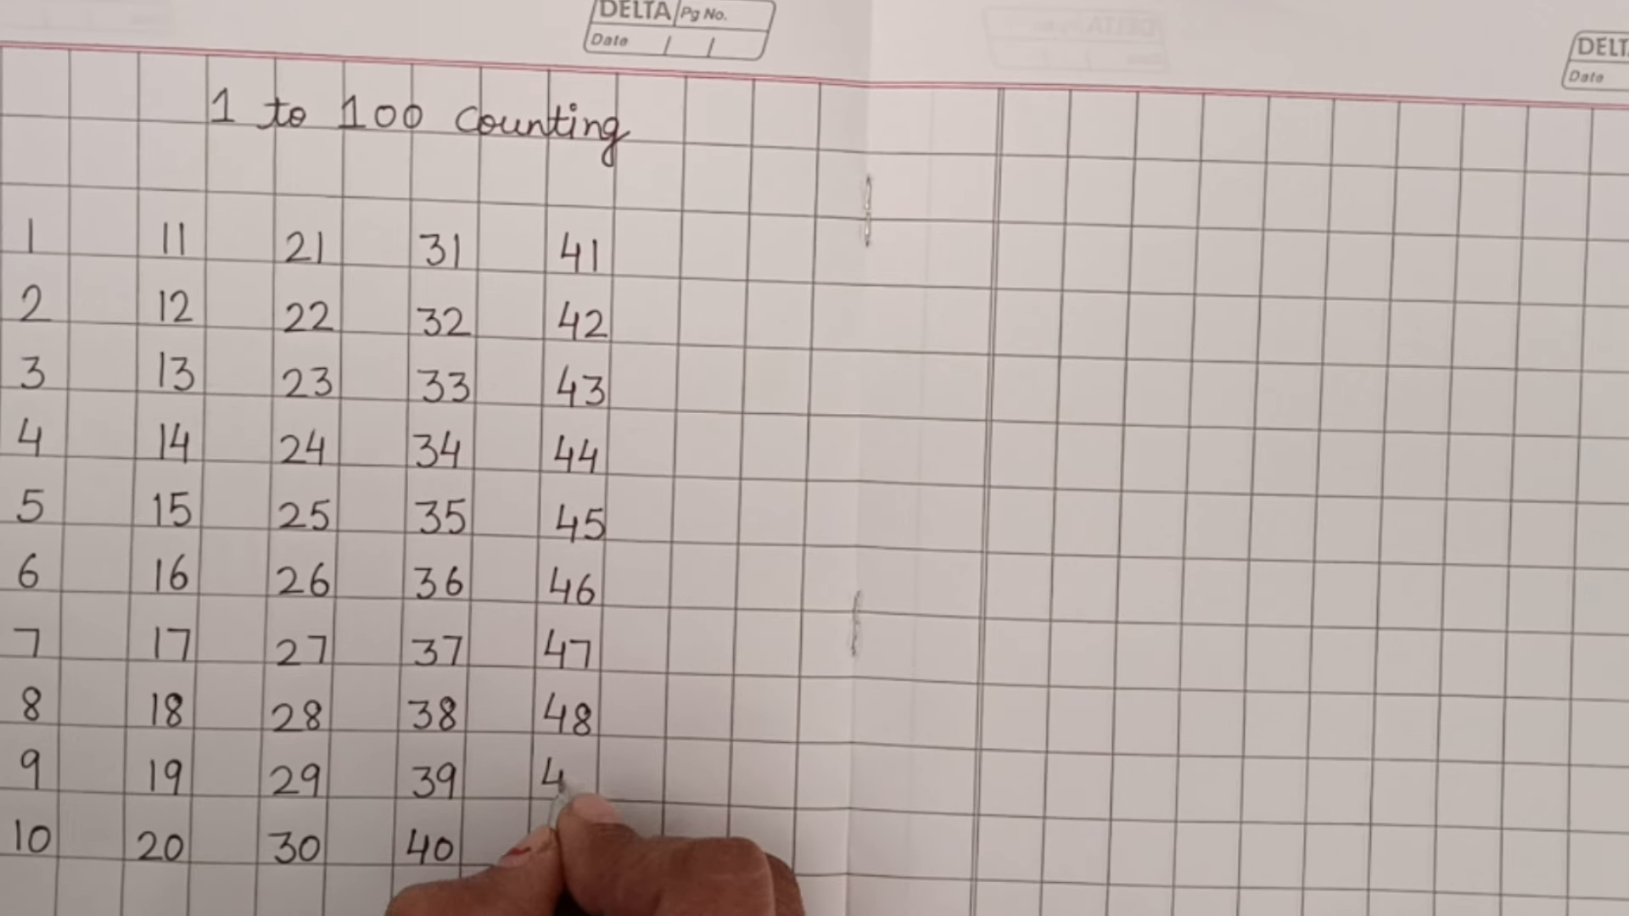
text(49)
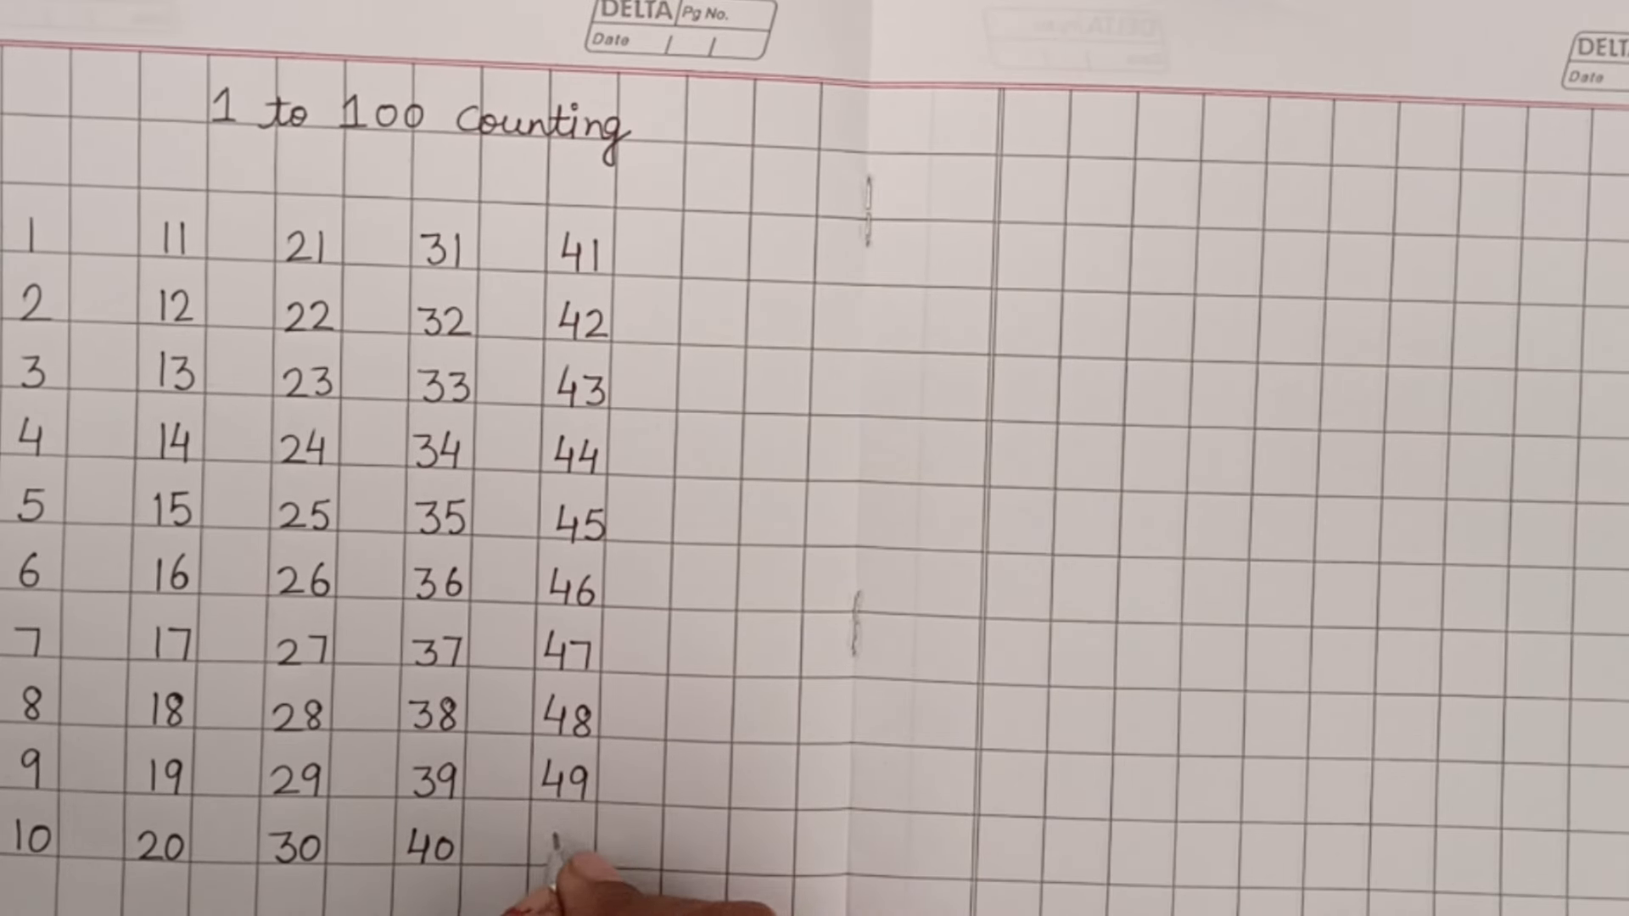
text(5)
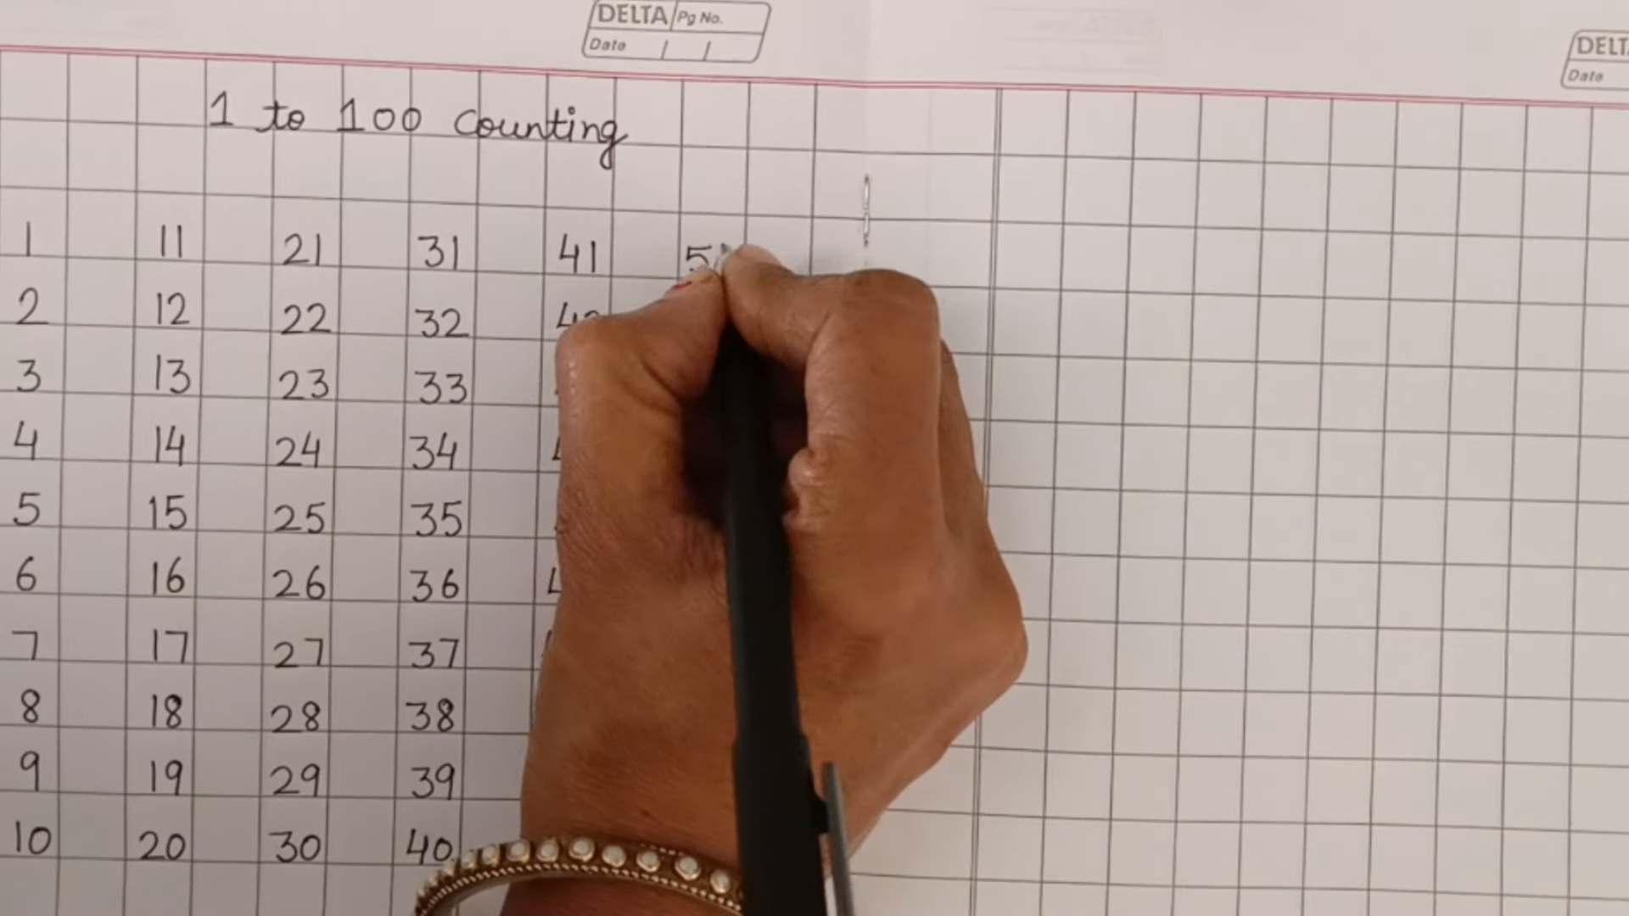
text(51)
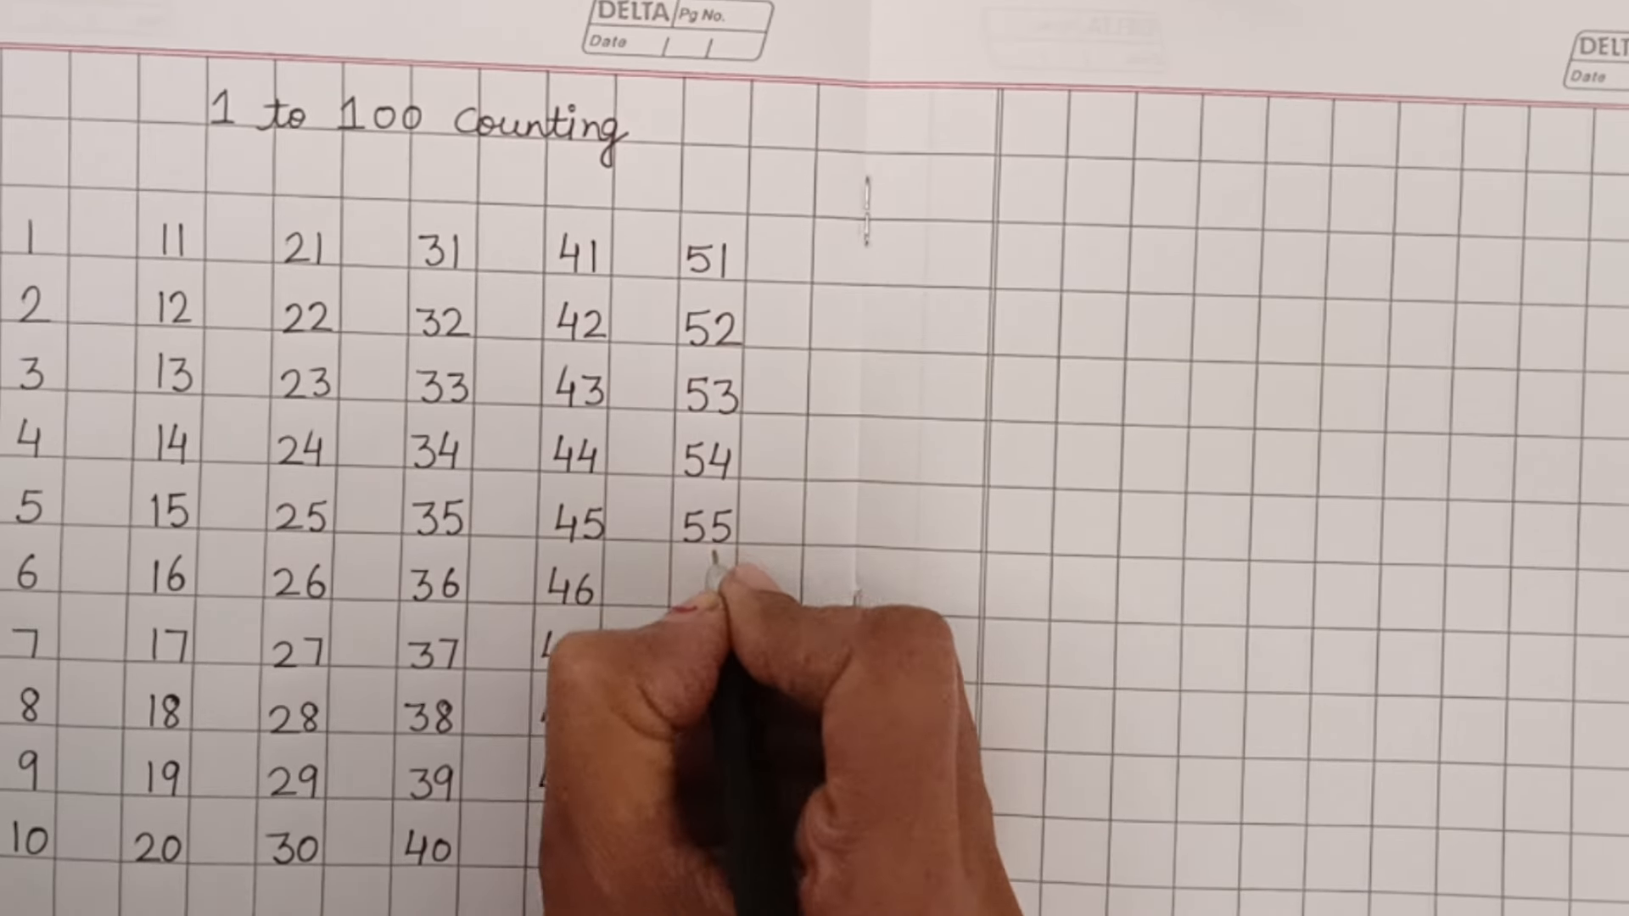
text(47)
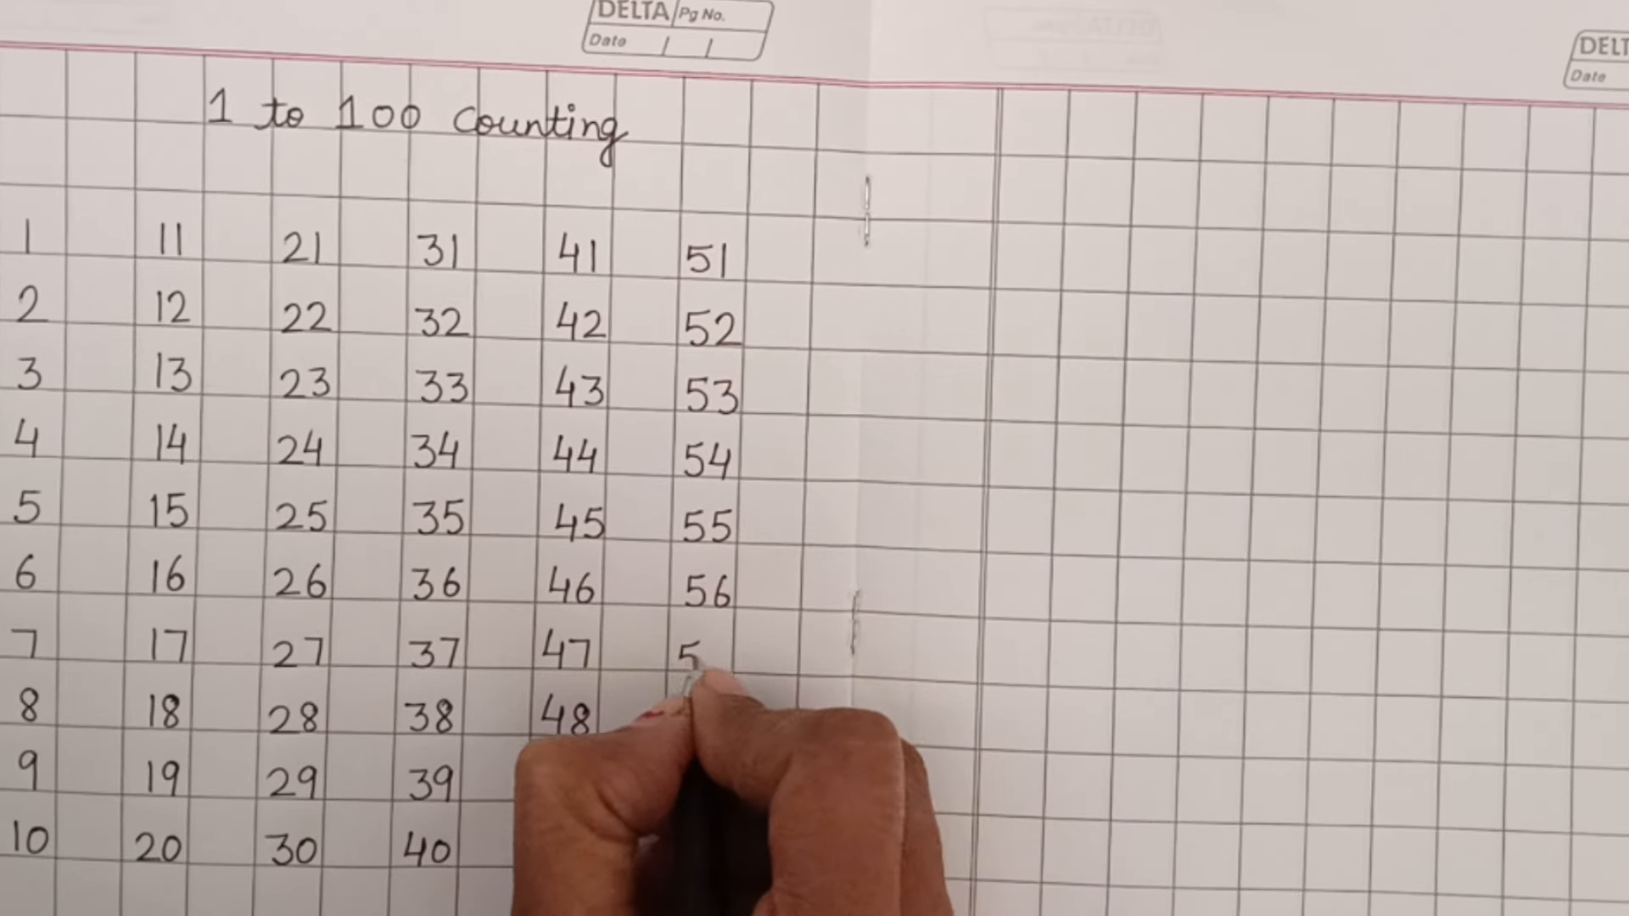
text(49)
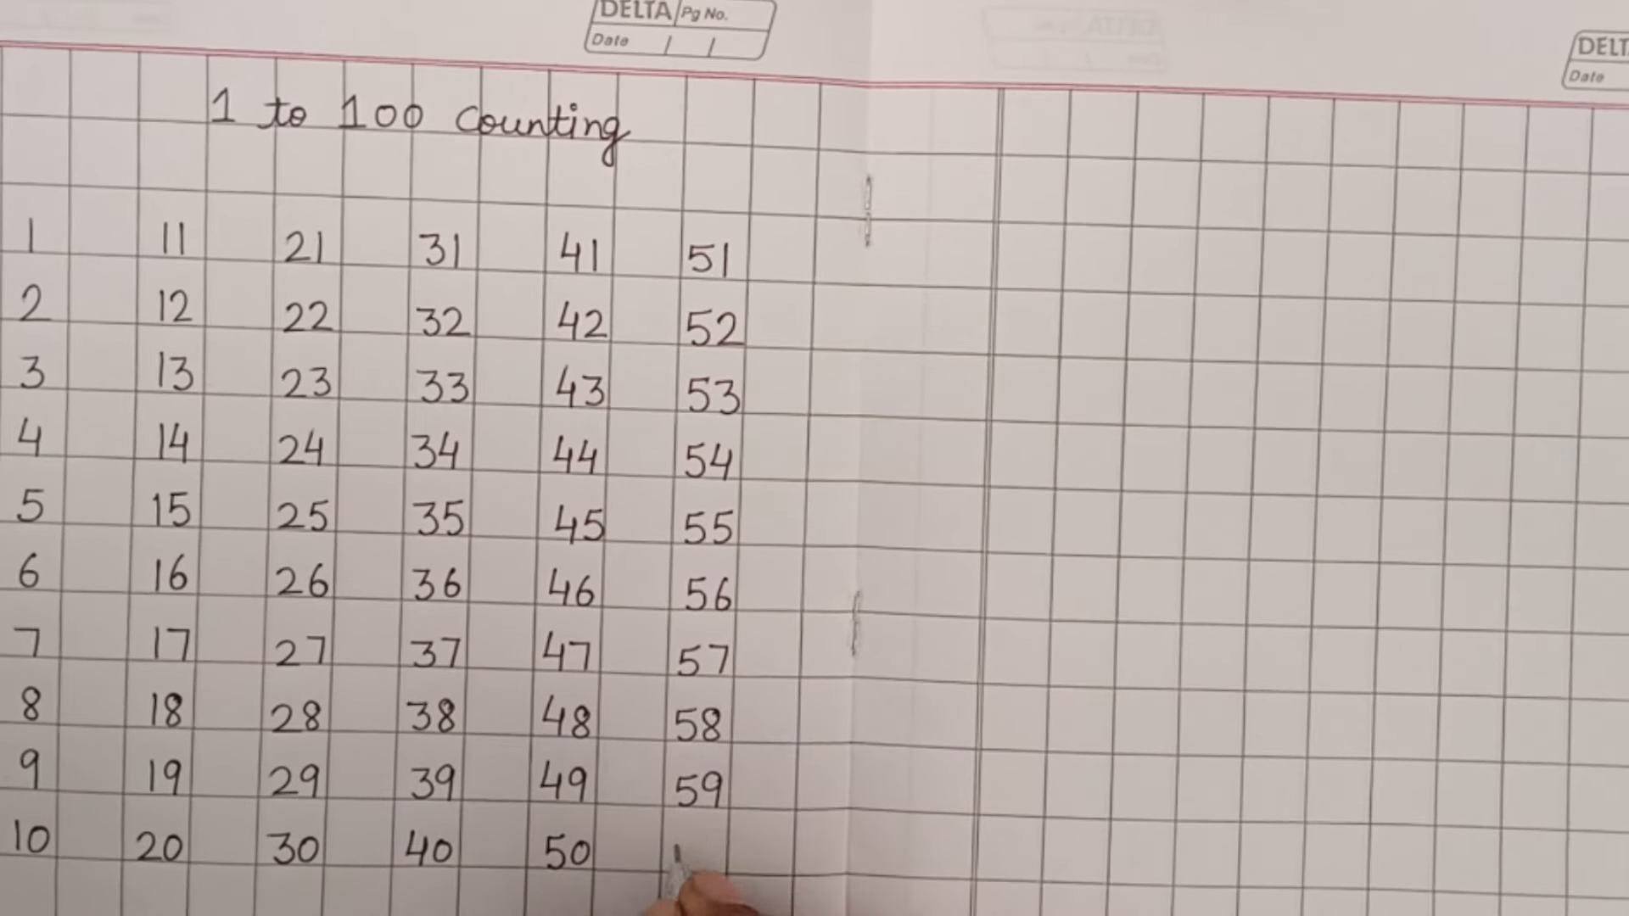
text(60)
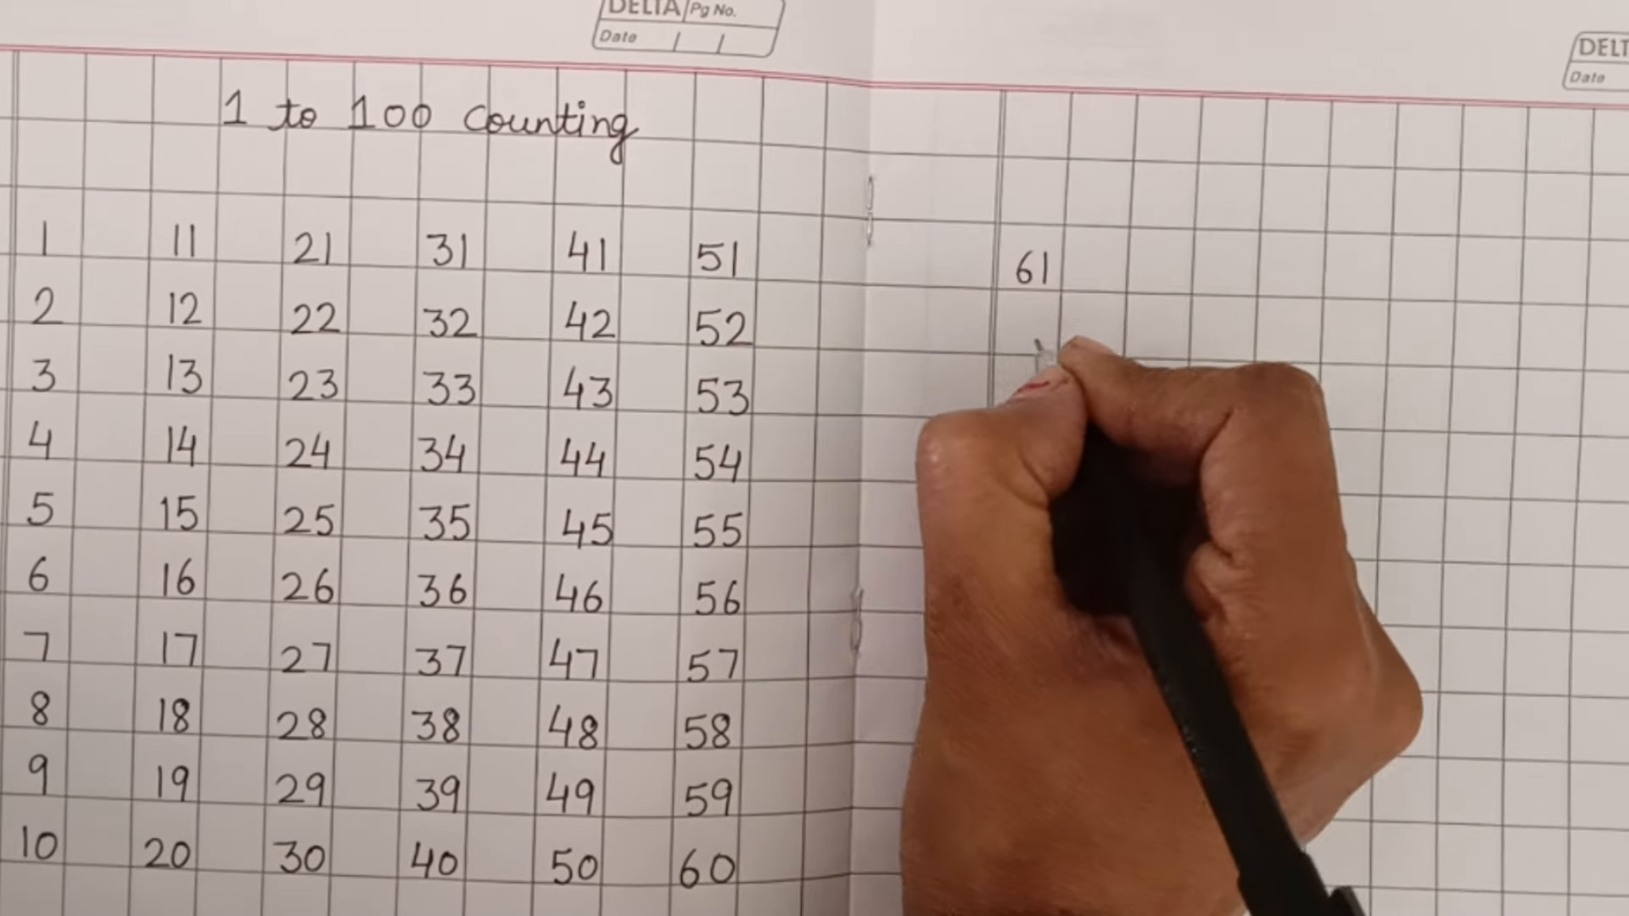
text(62)
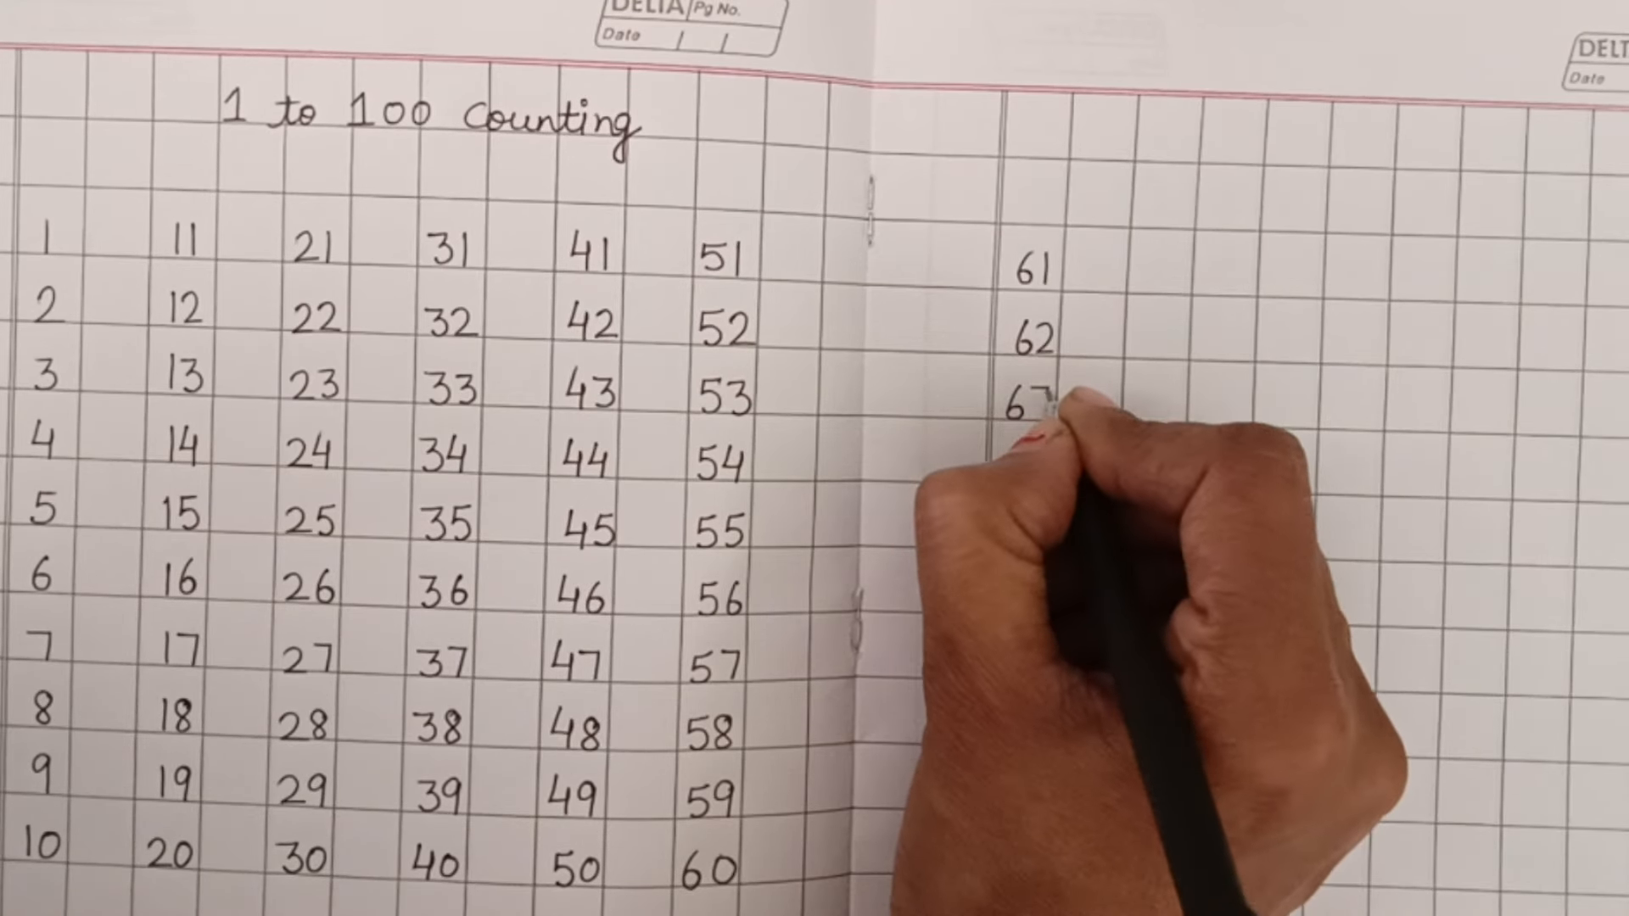
text(63)
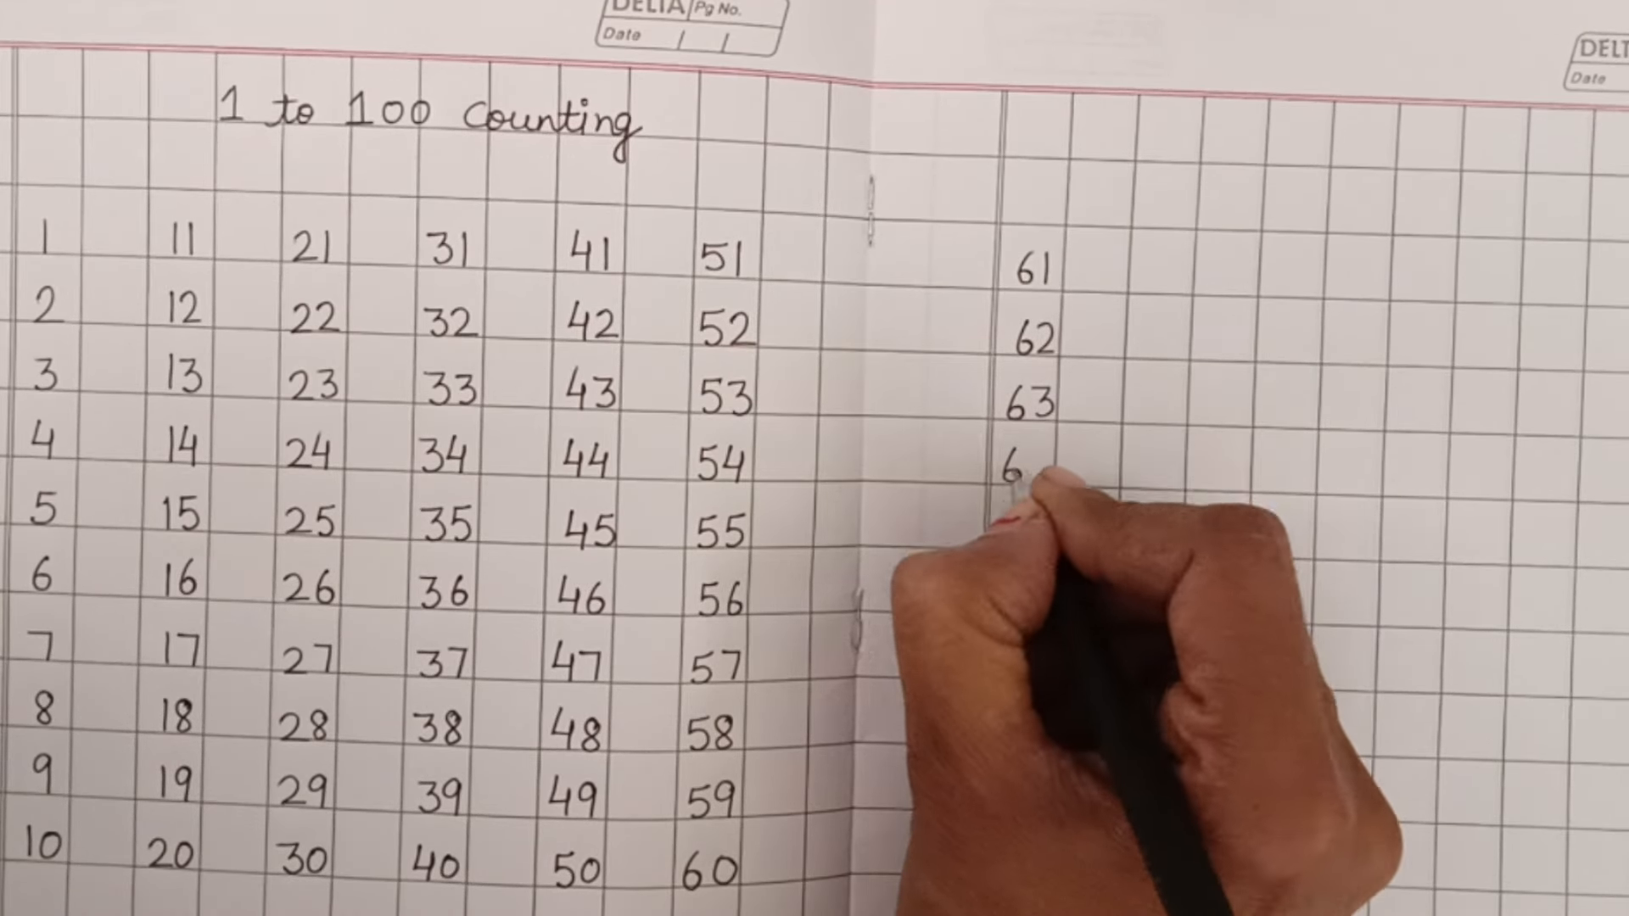
text(64)
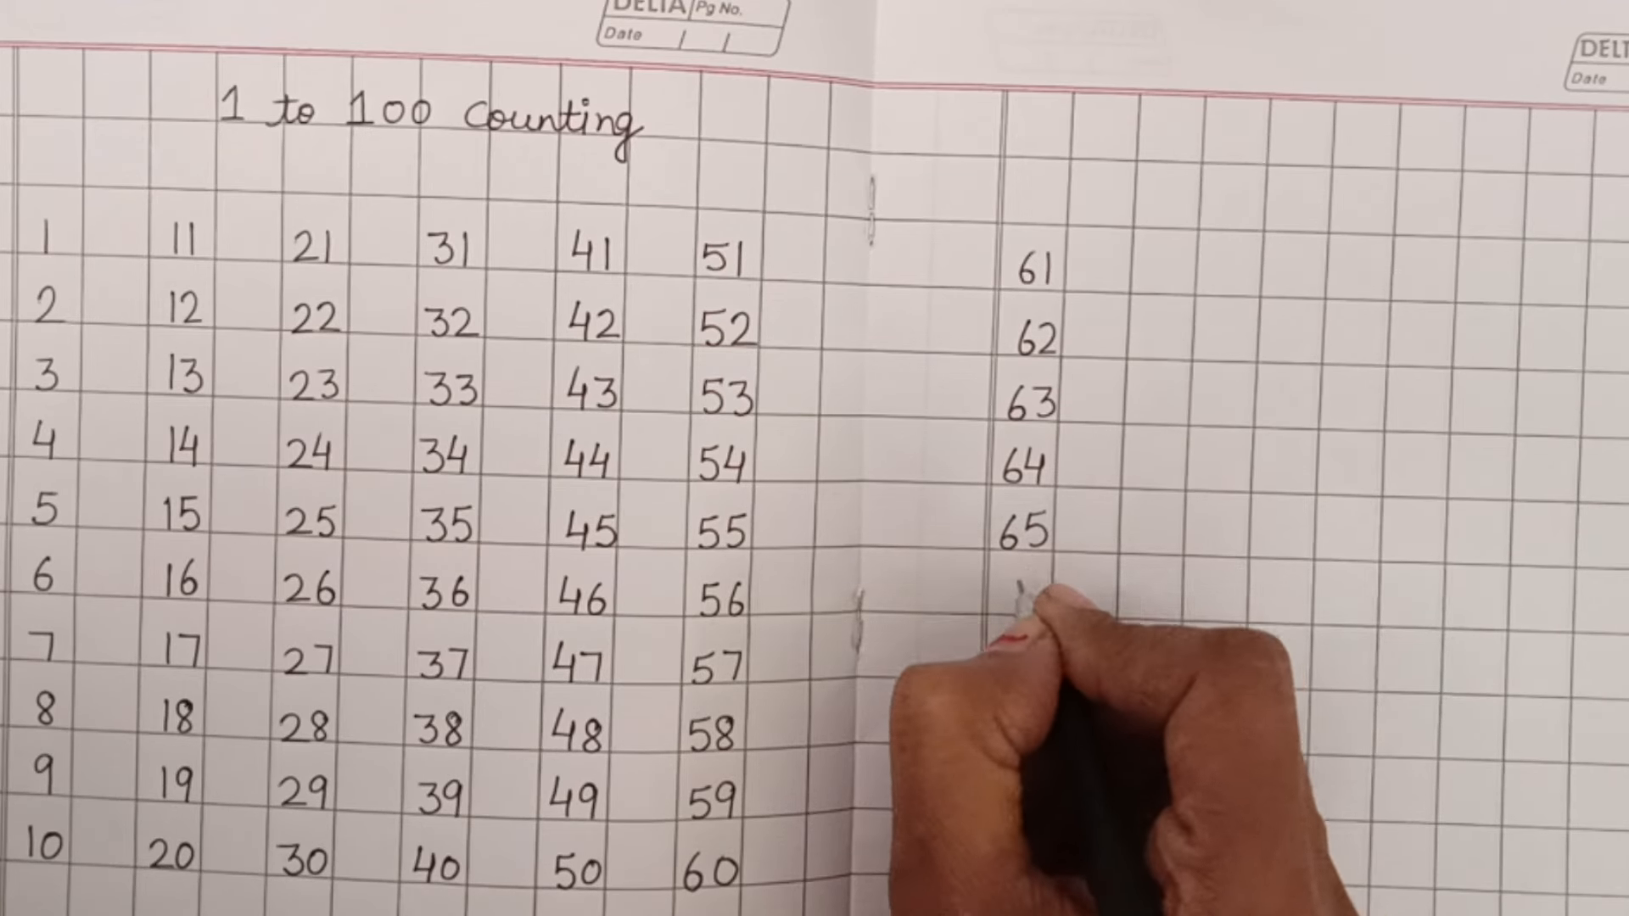
text(66)
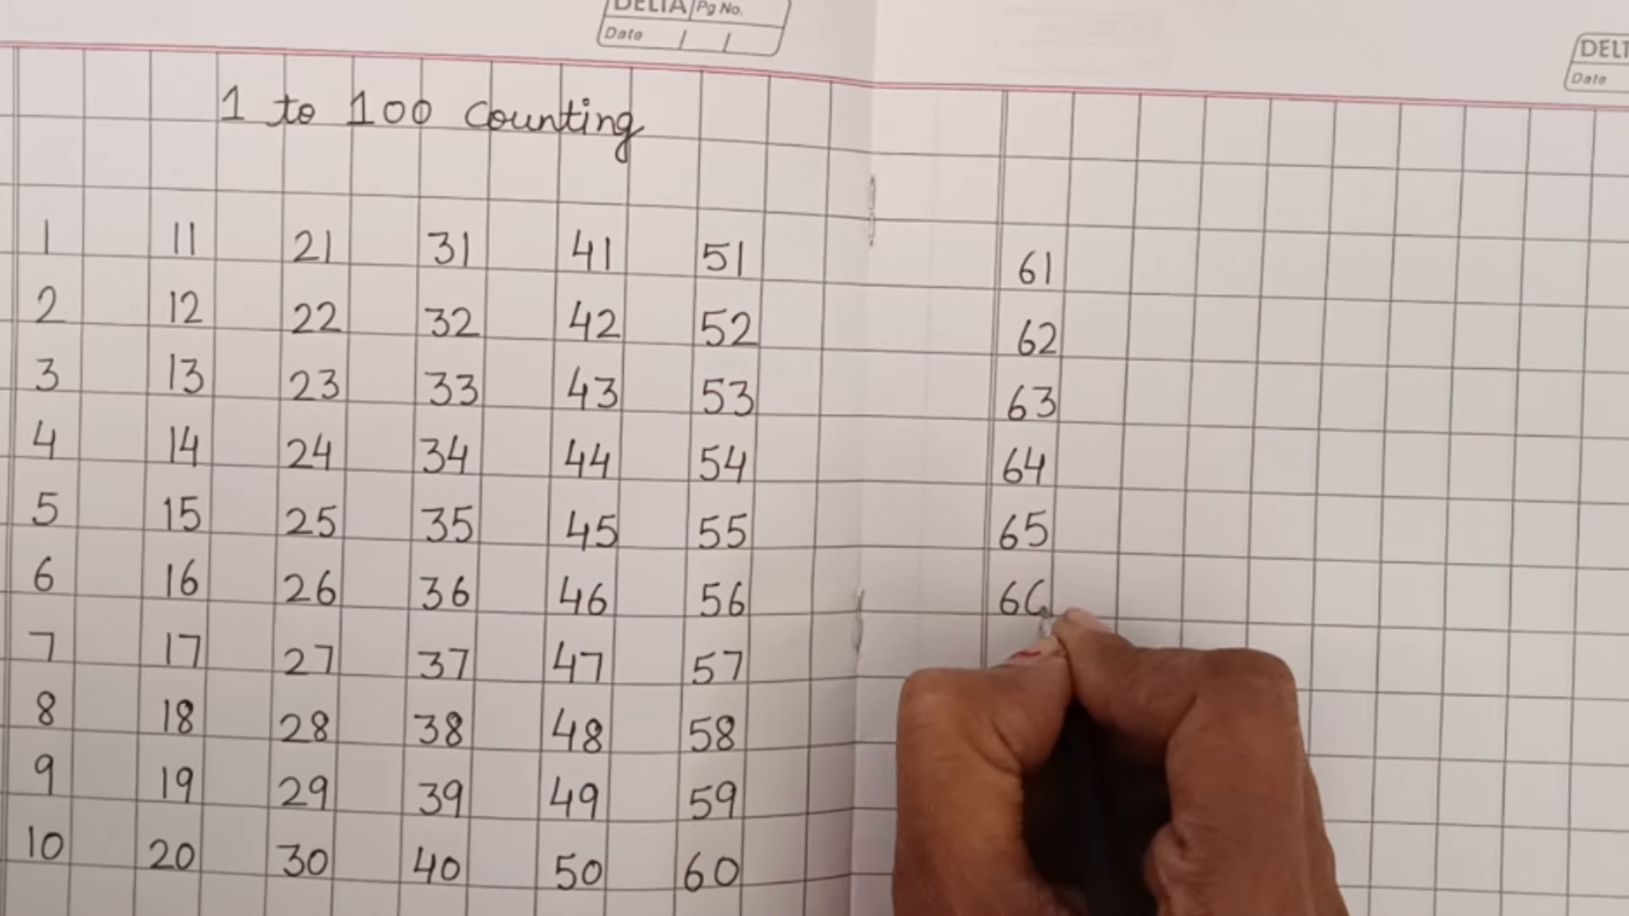
text(67)
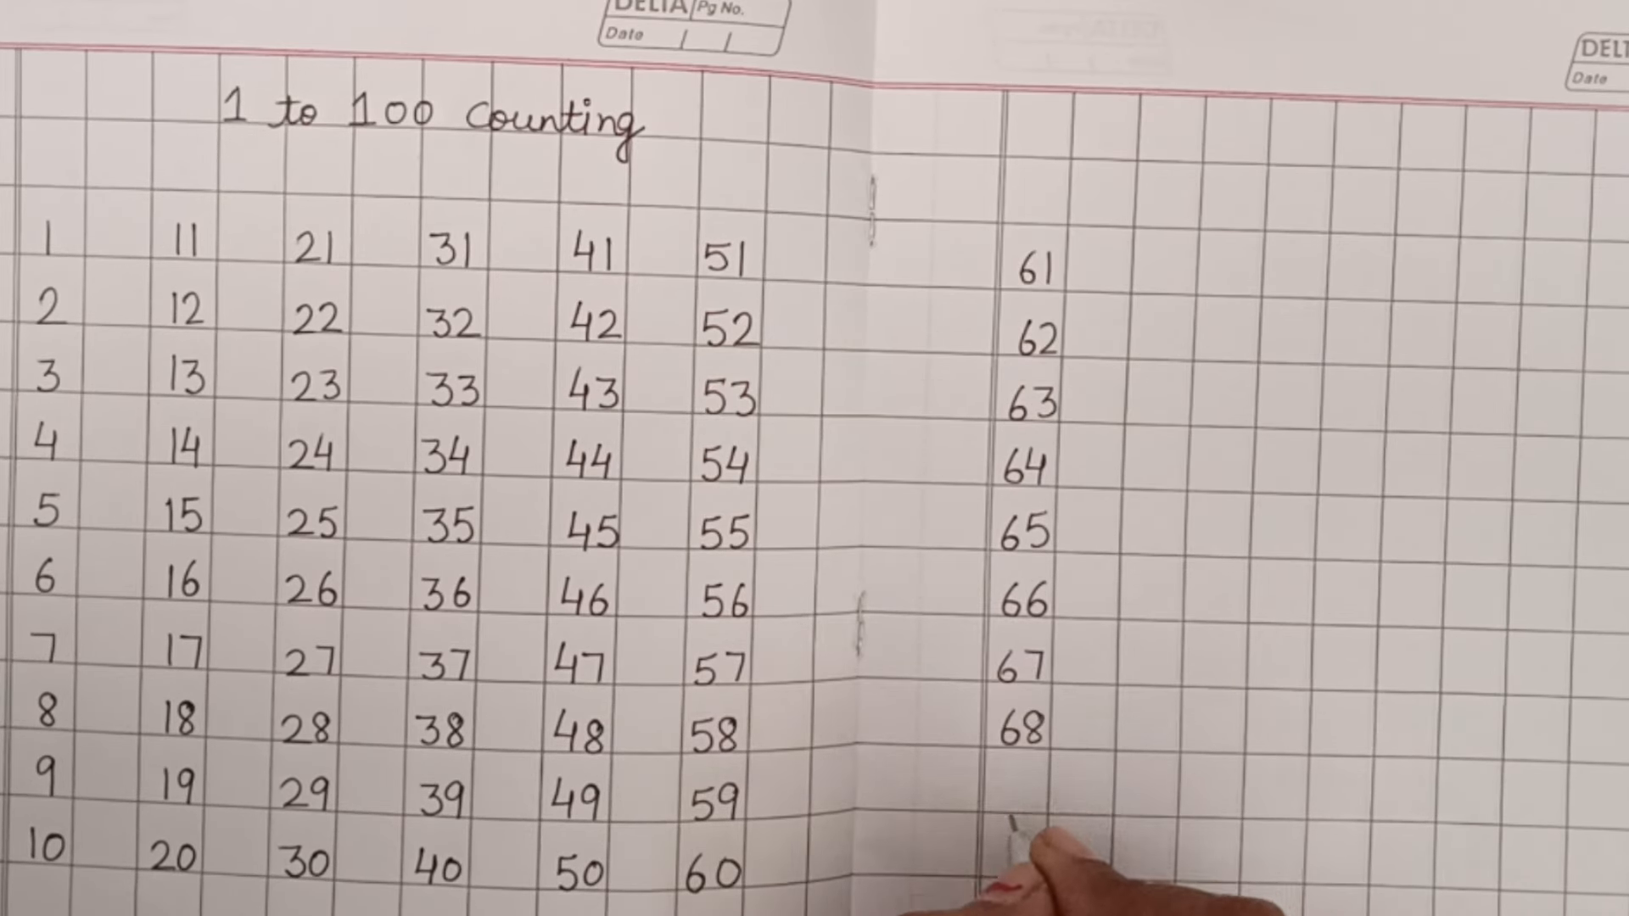
text(69)
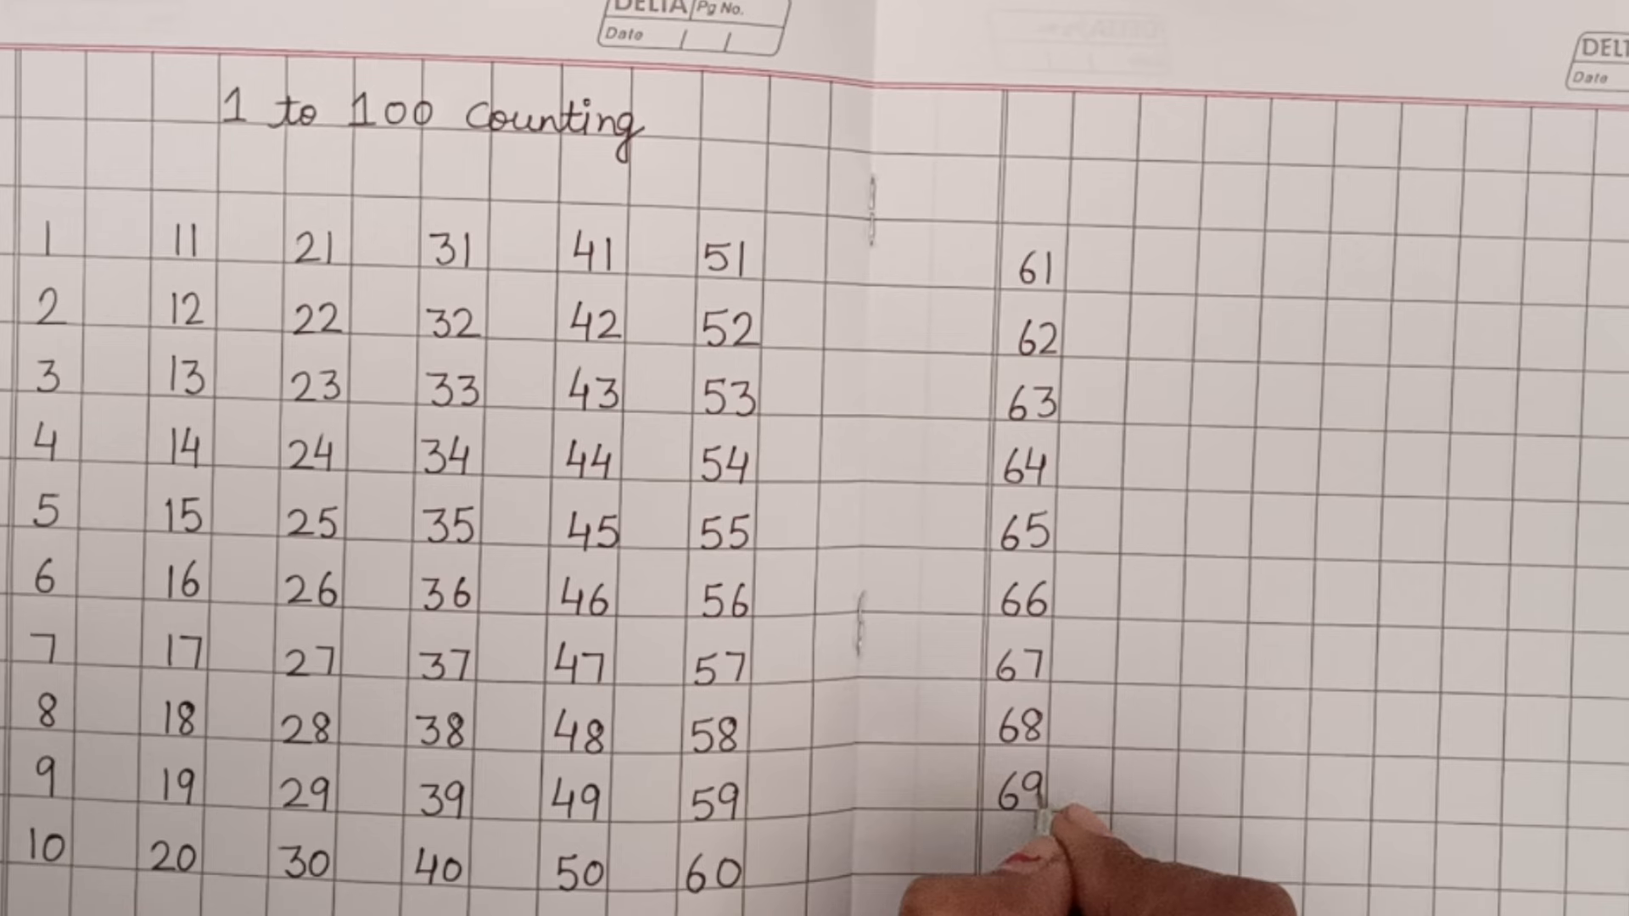
text(70)
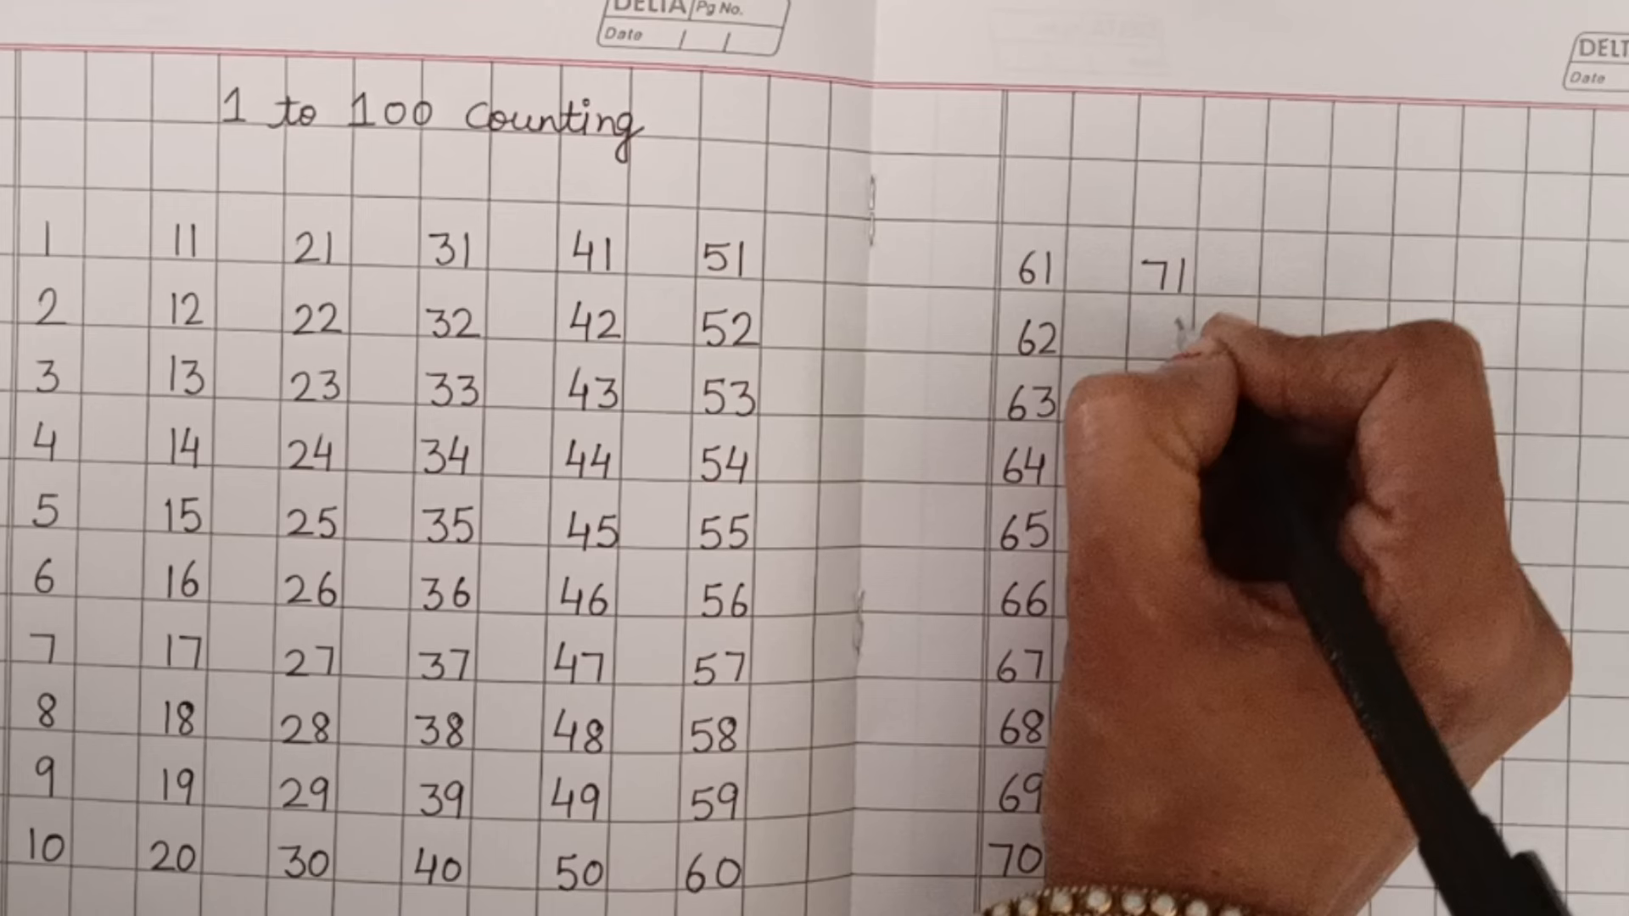
text(72)
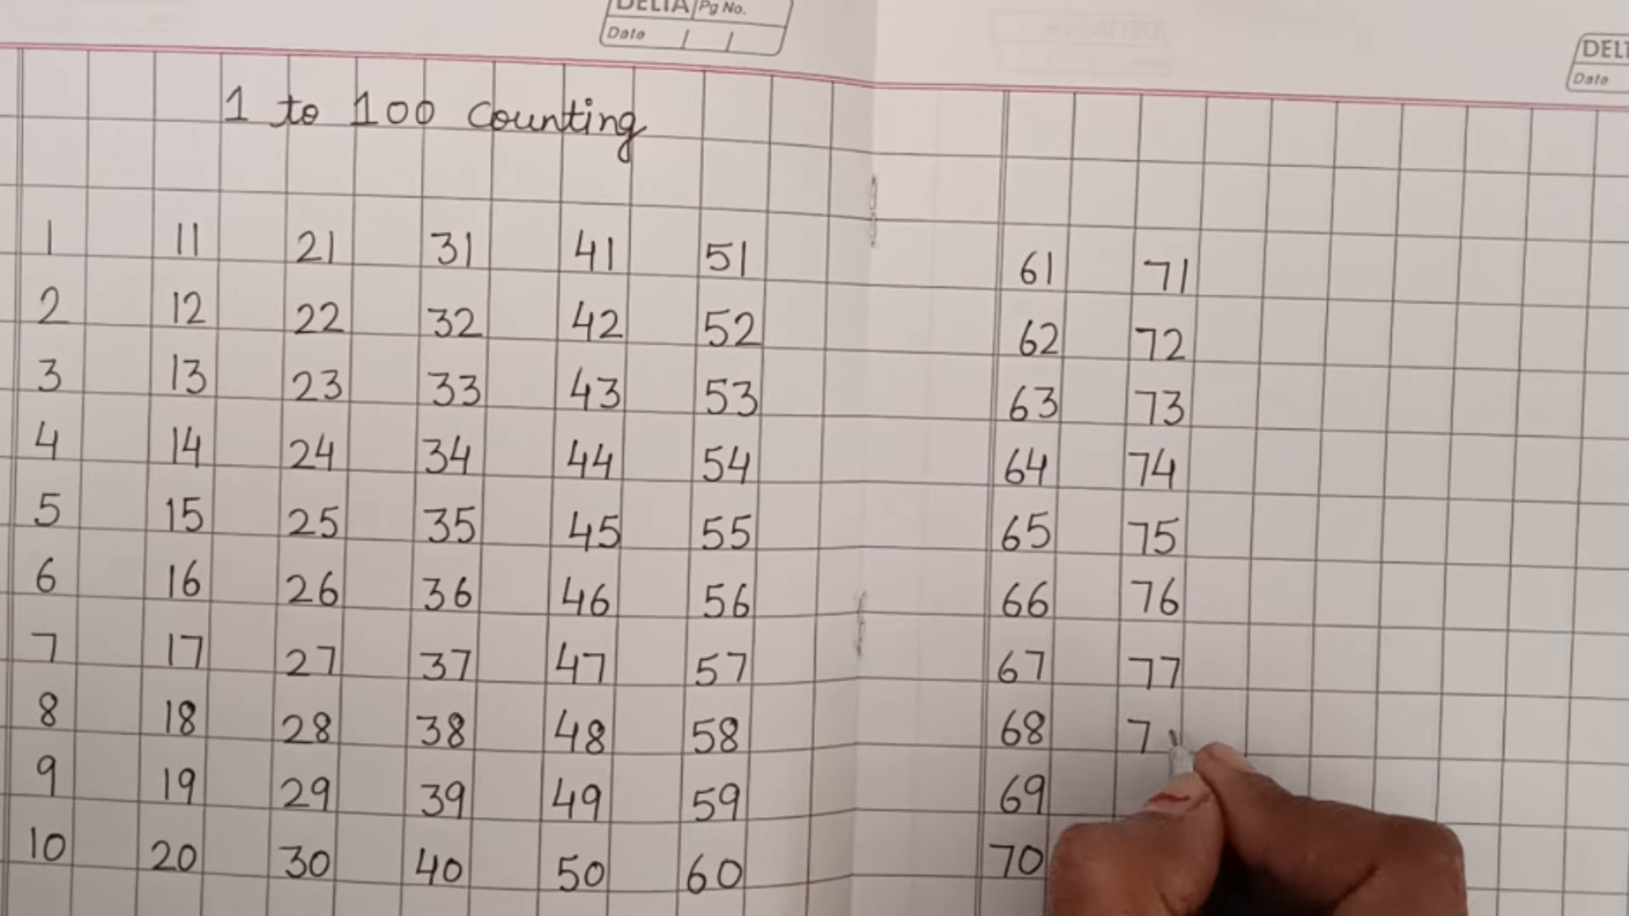
text(78)
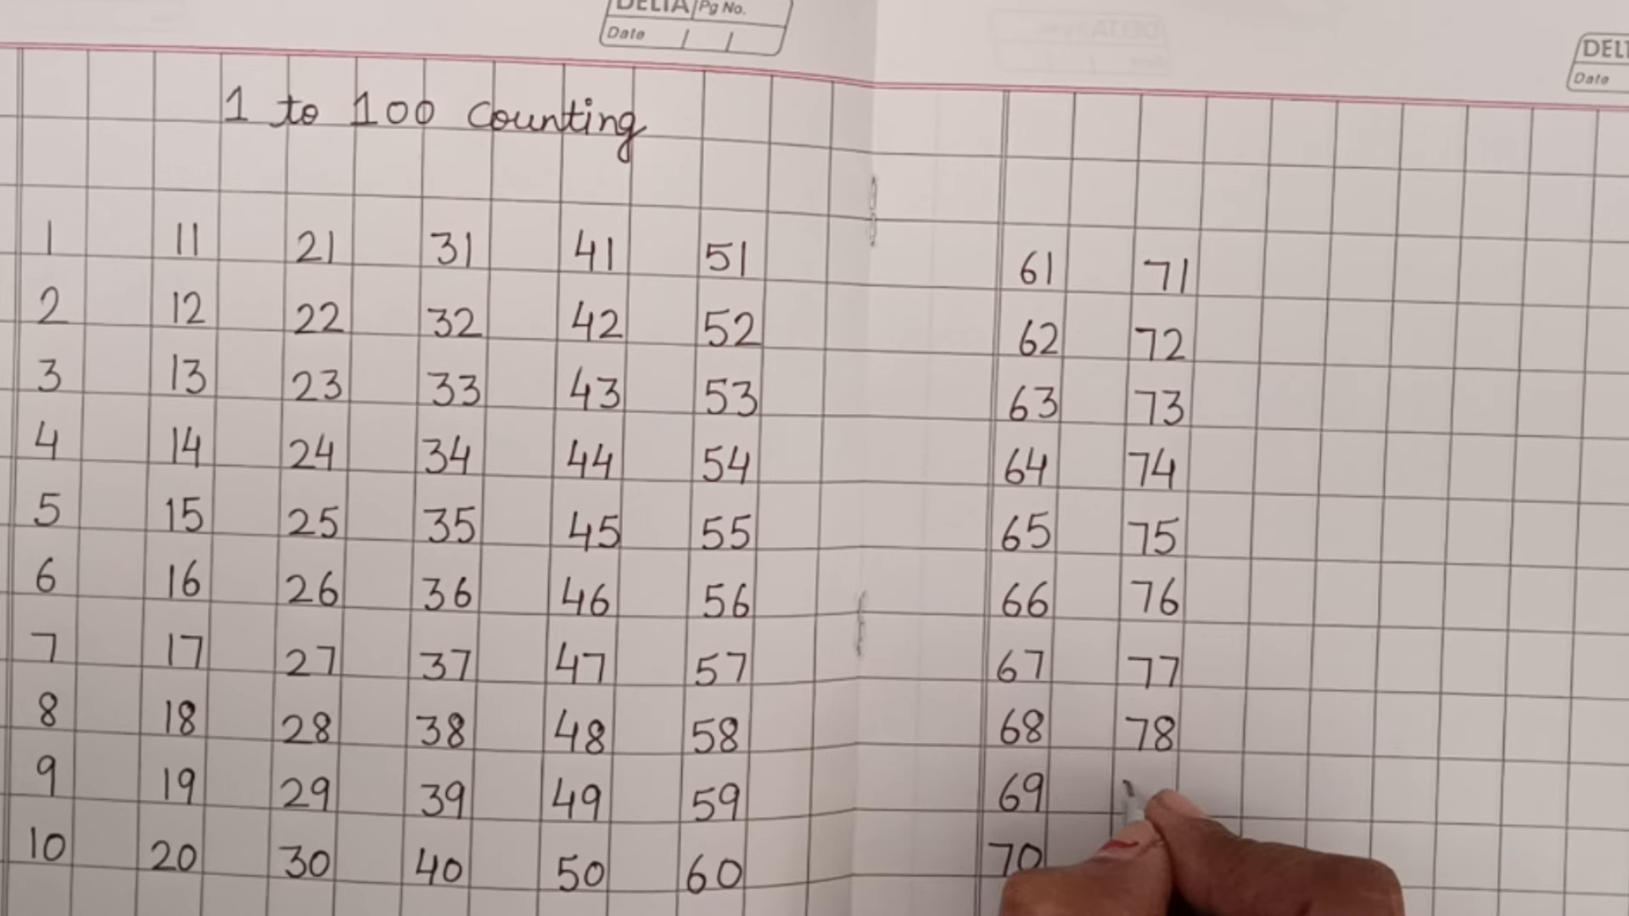
text(79)
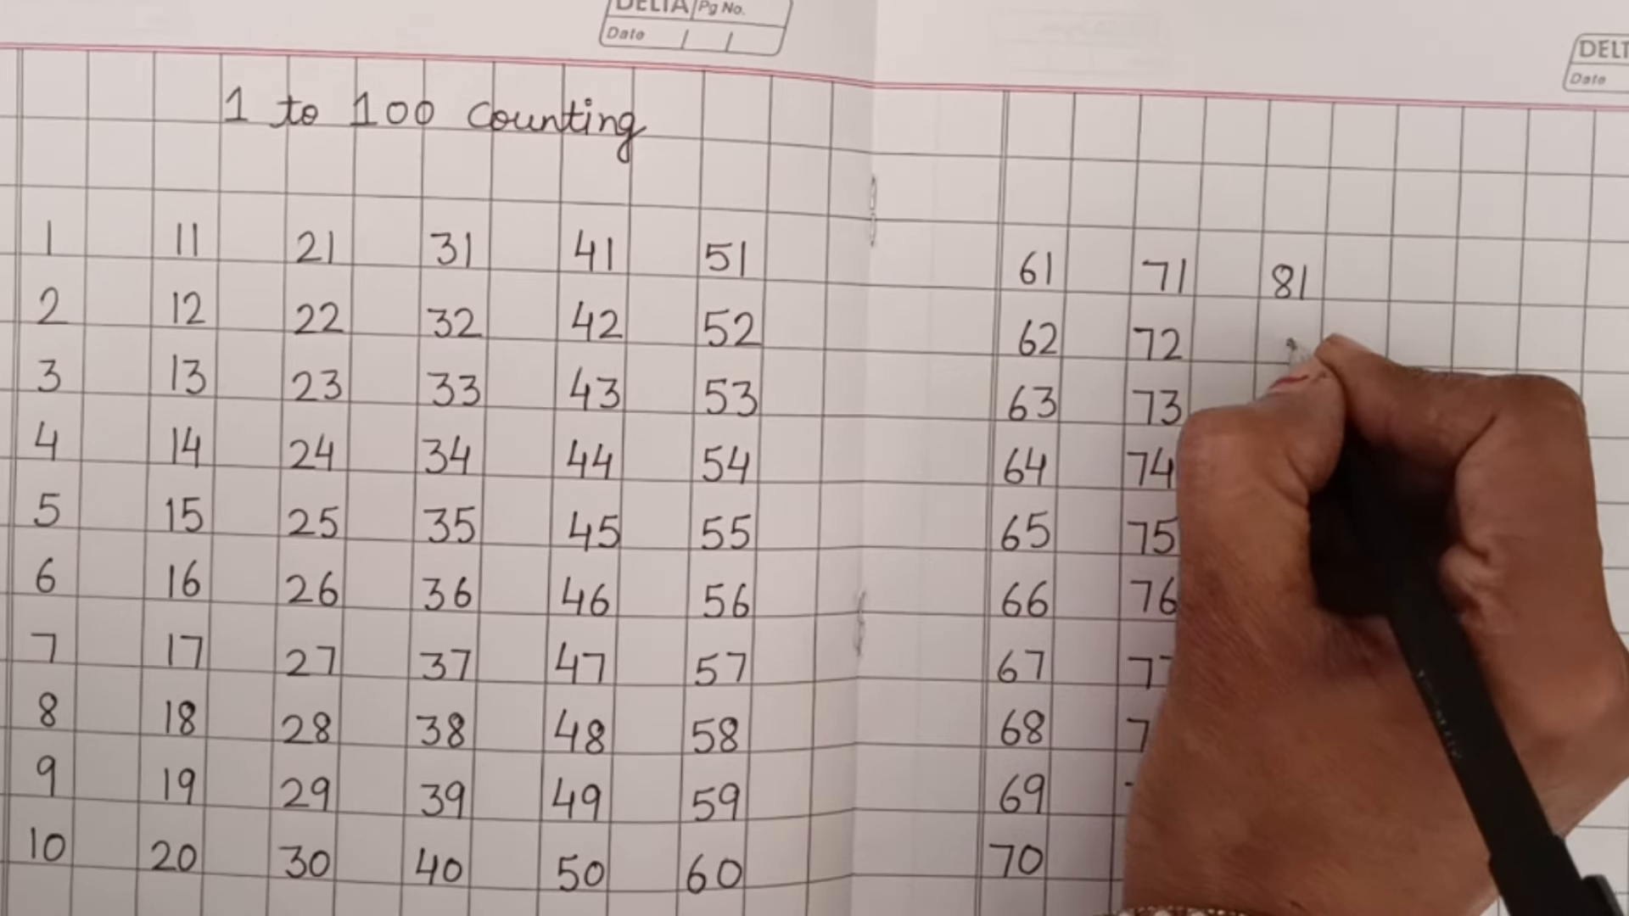
text(82)
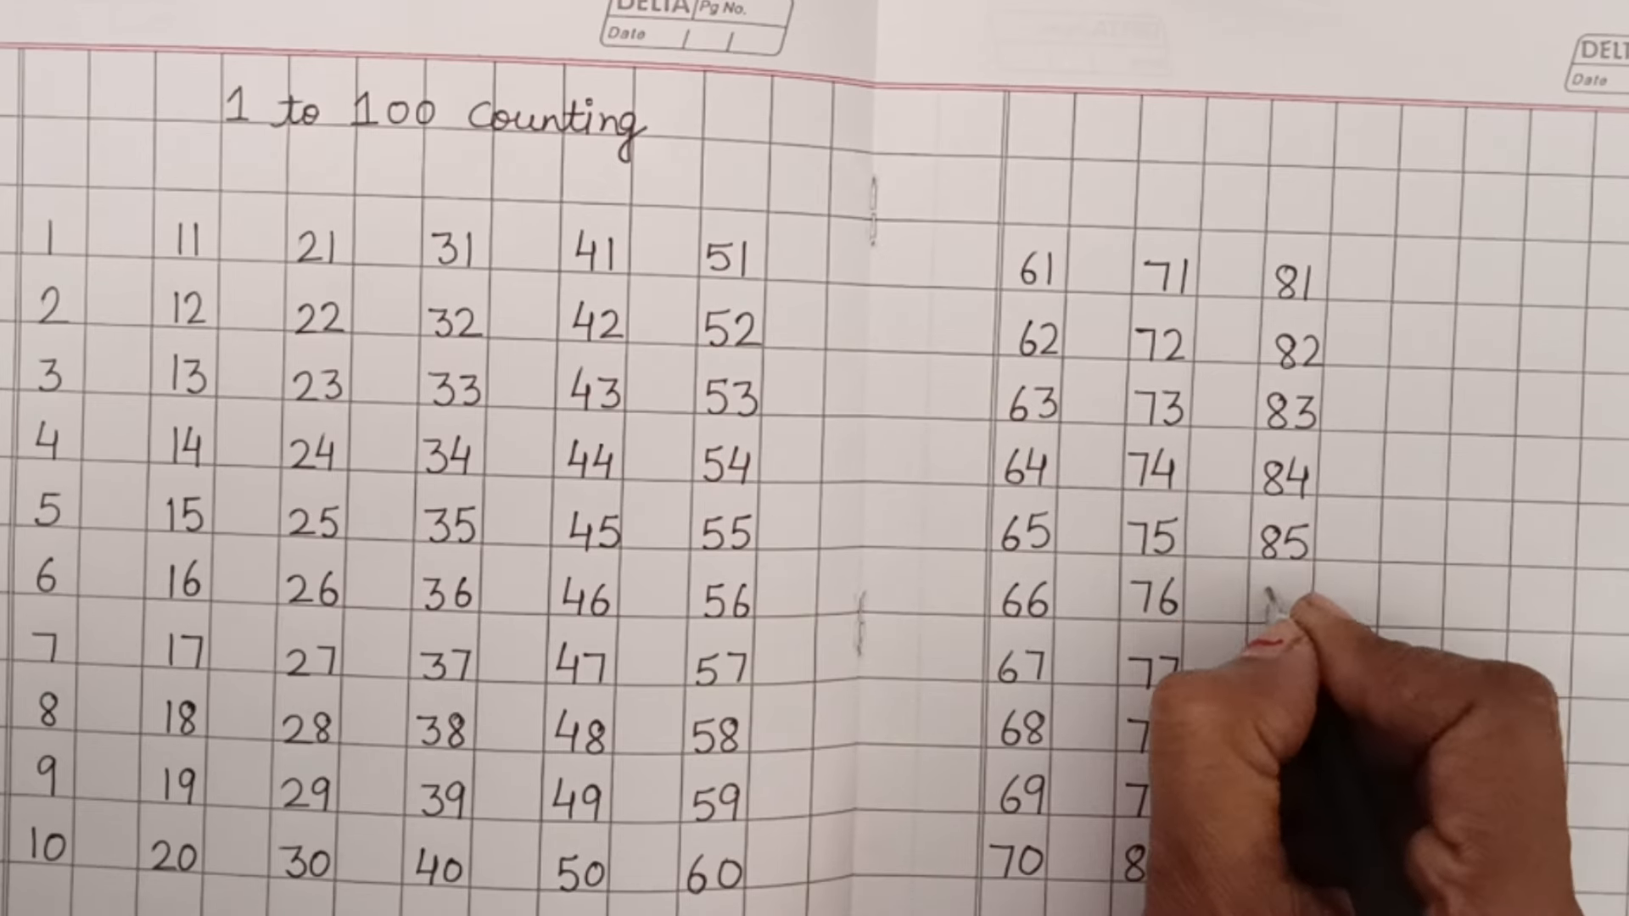
text(86)
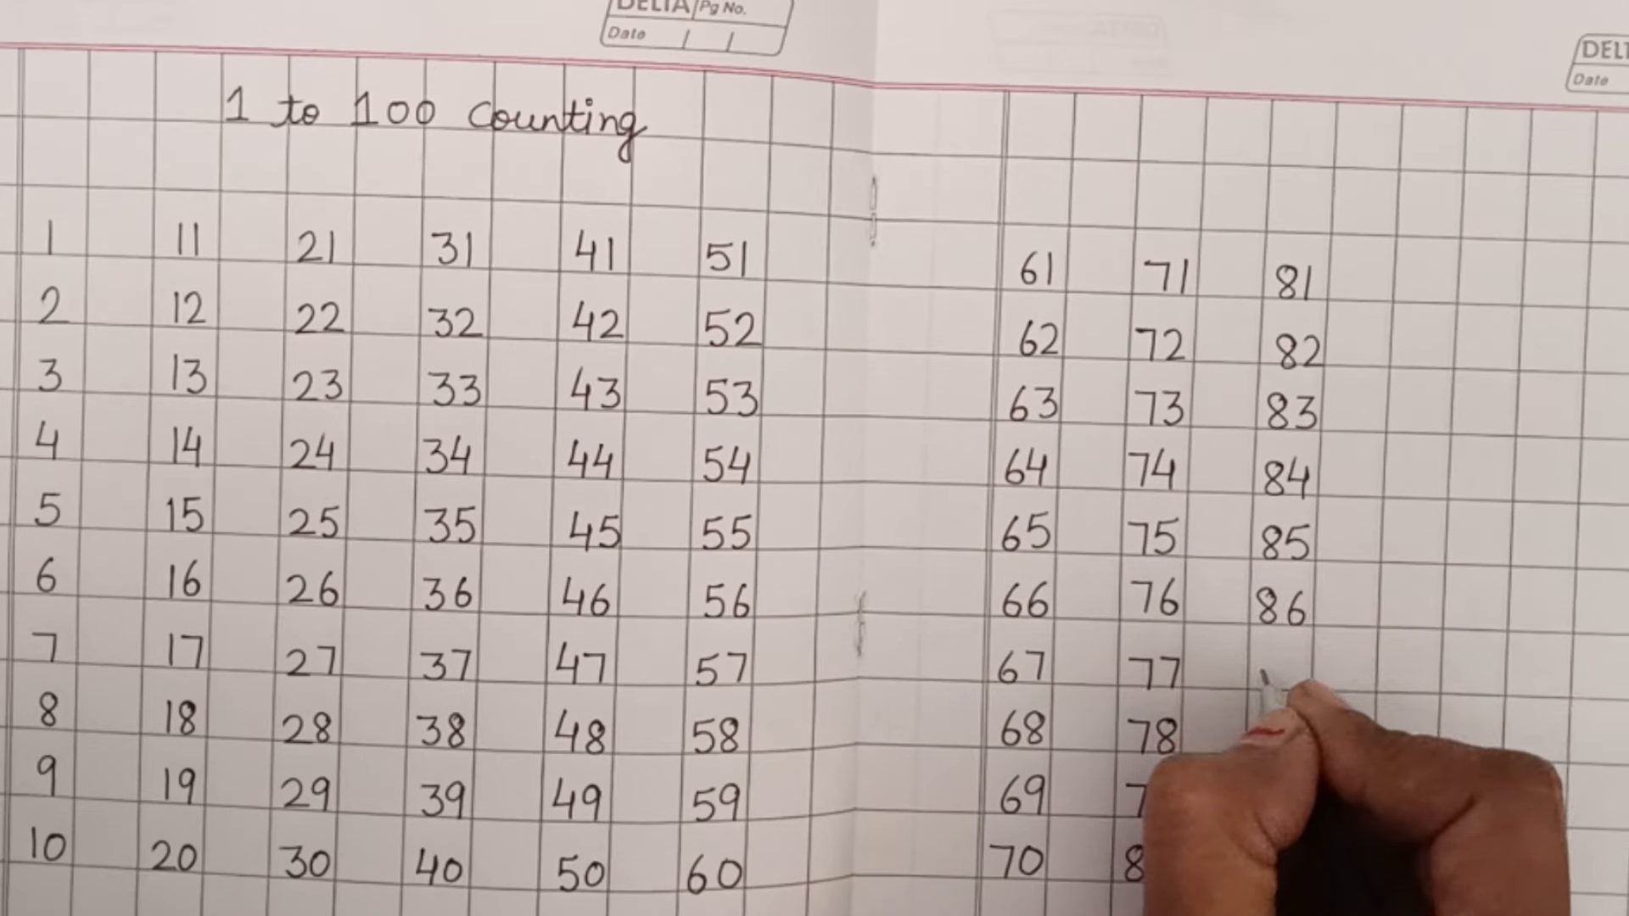
text(87)
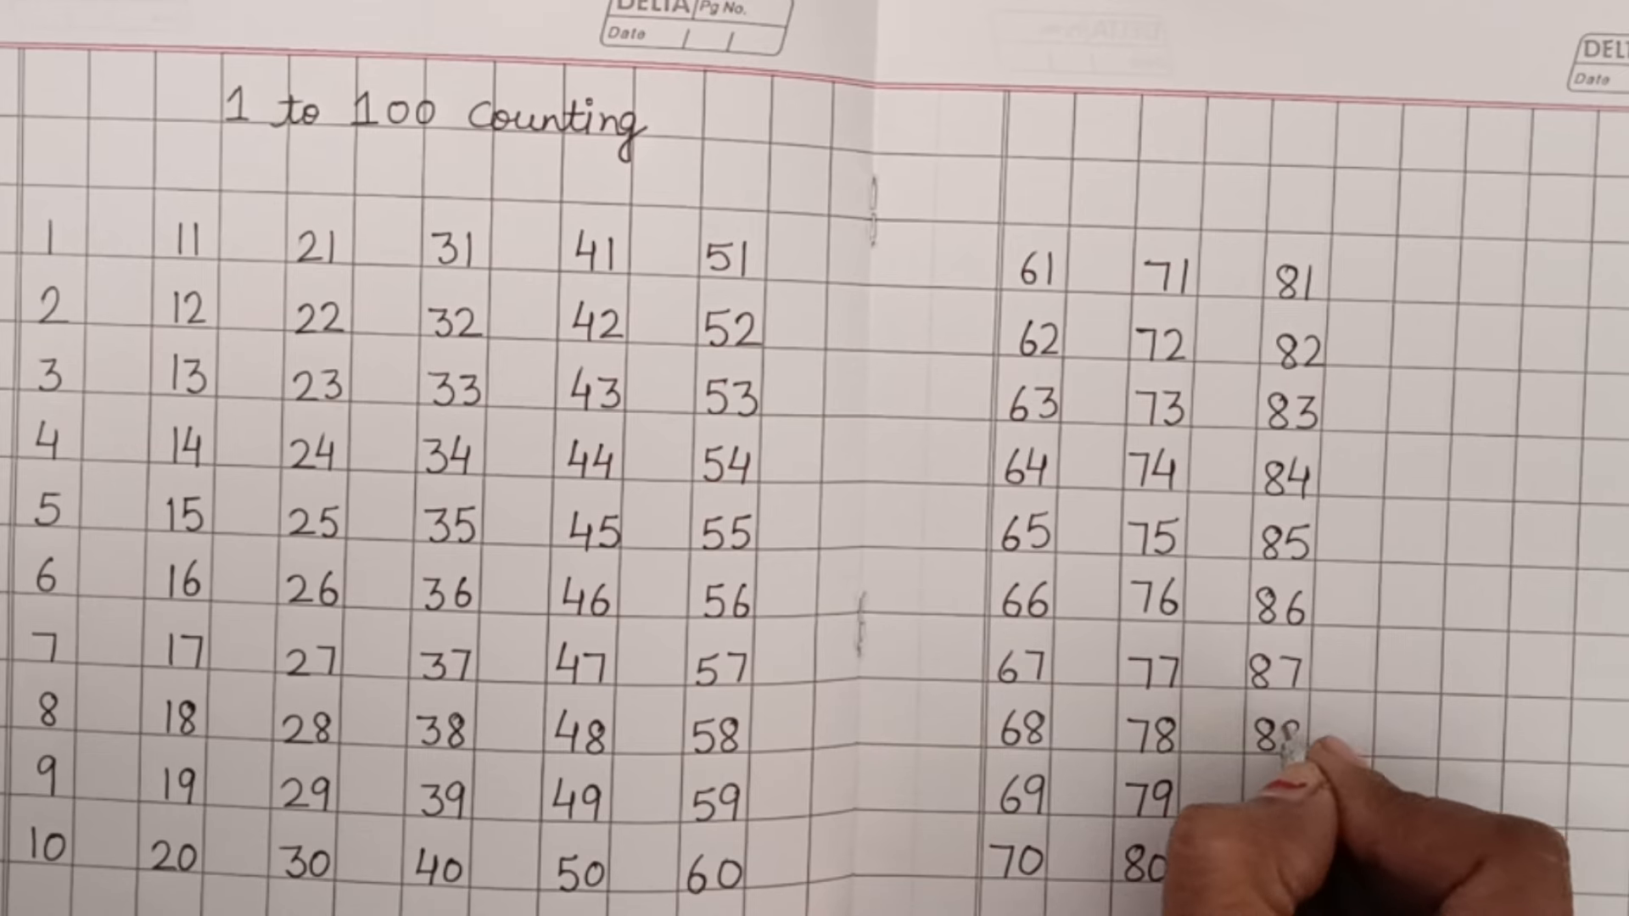
text(8)
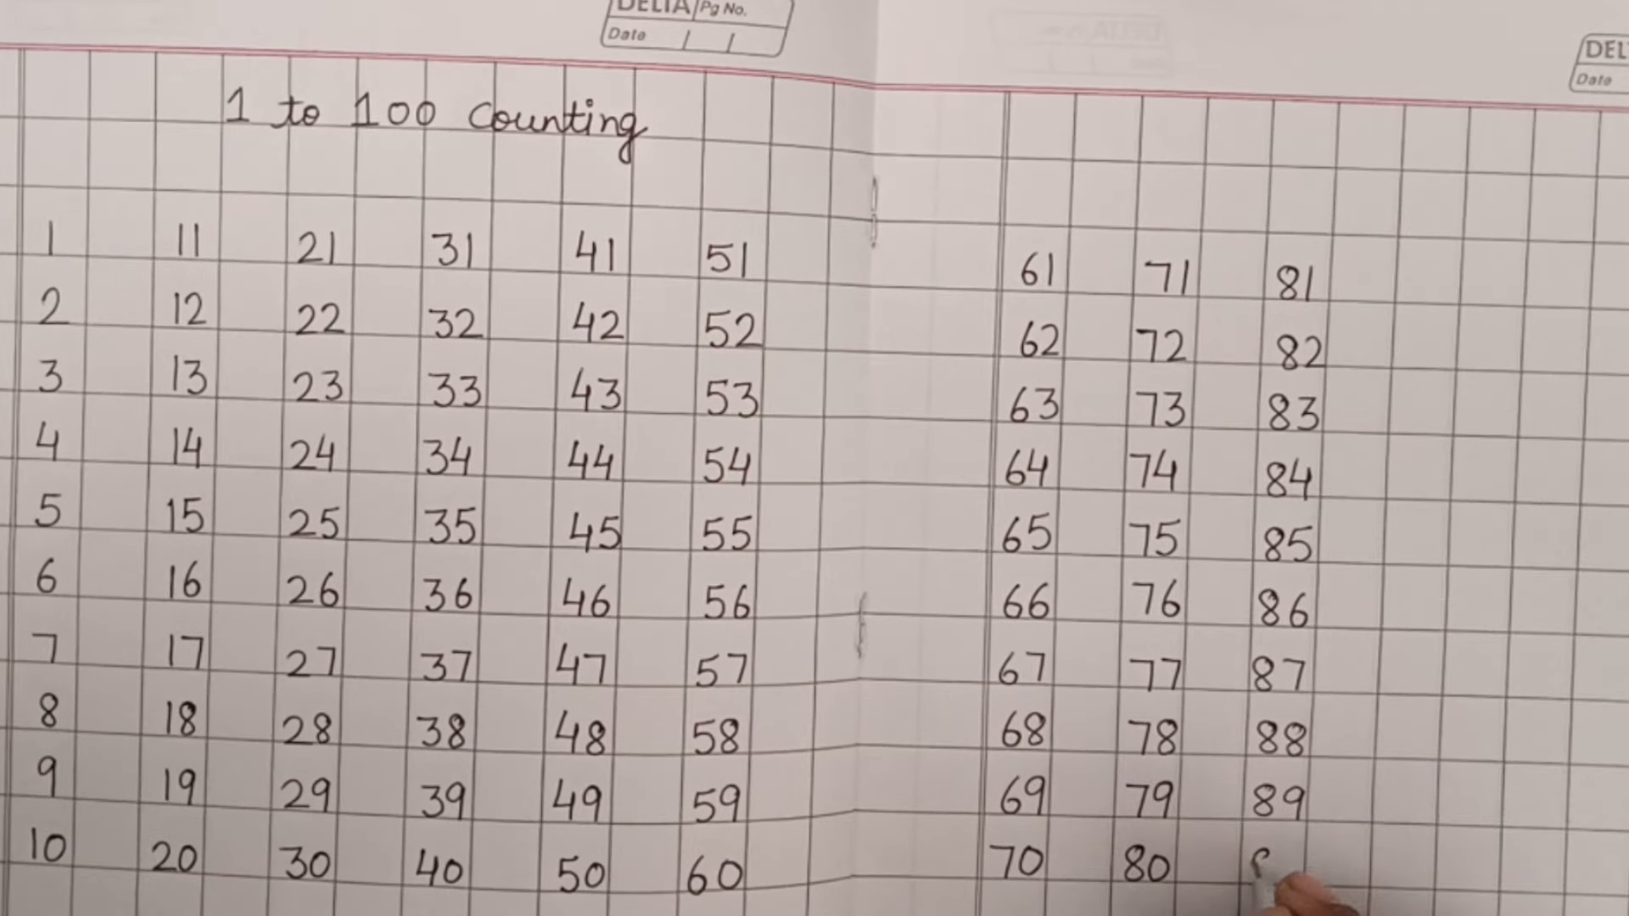
text(90)
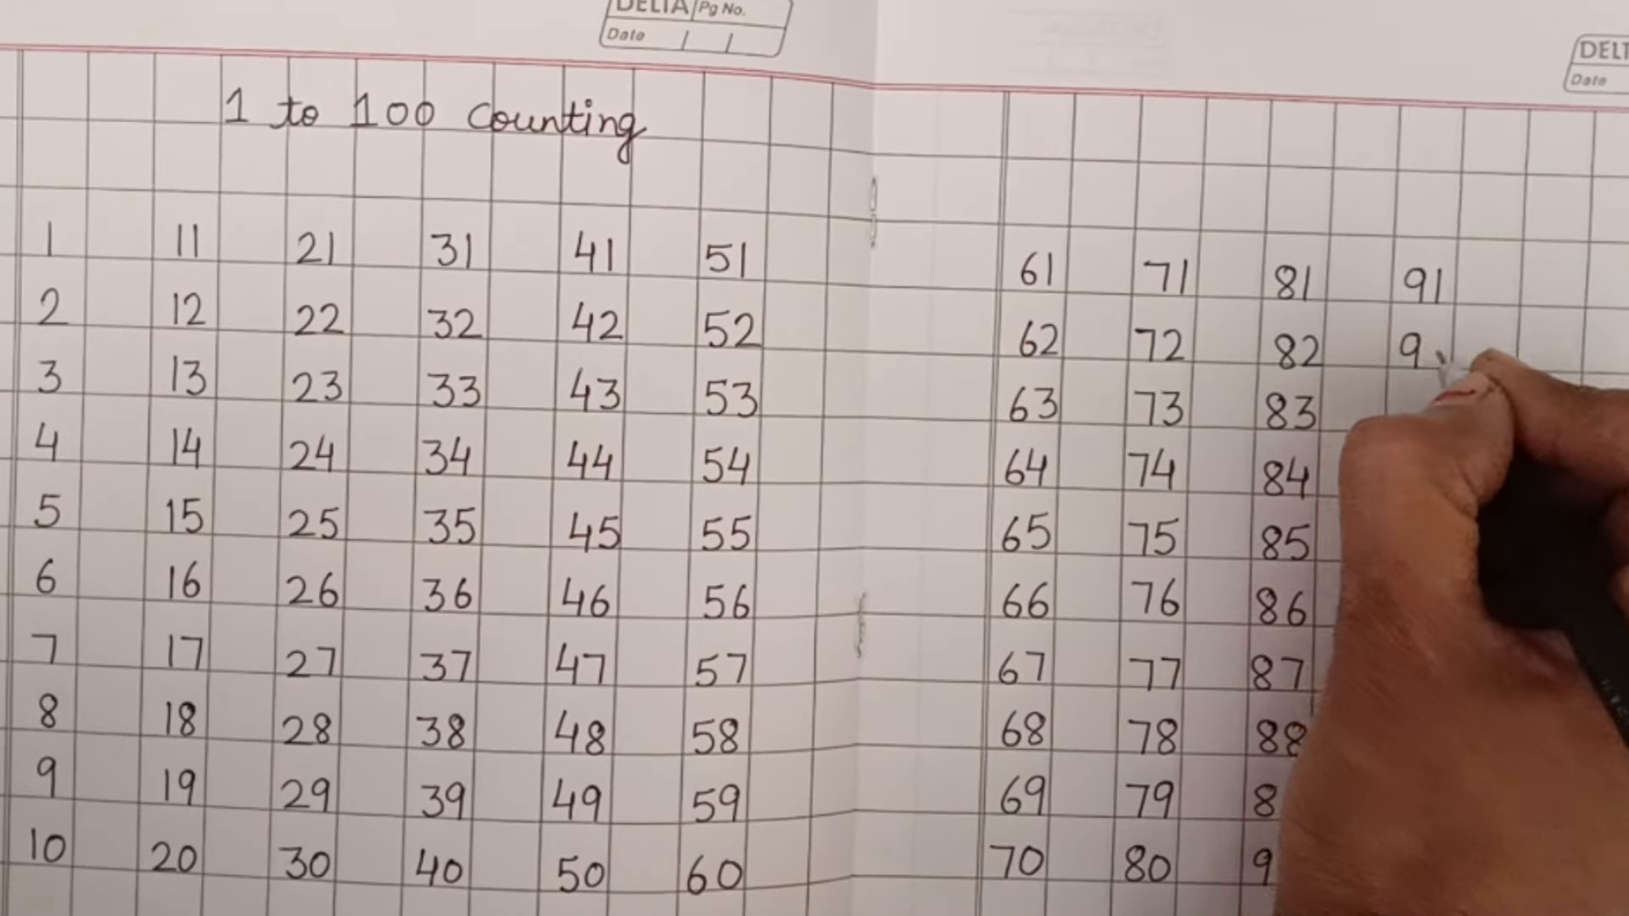
text(92)
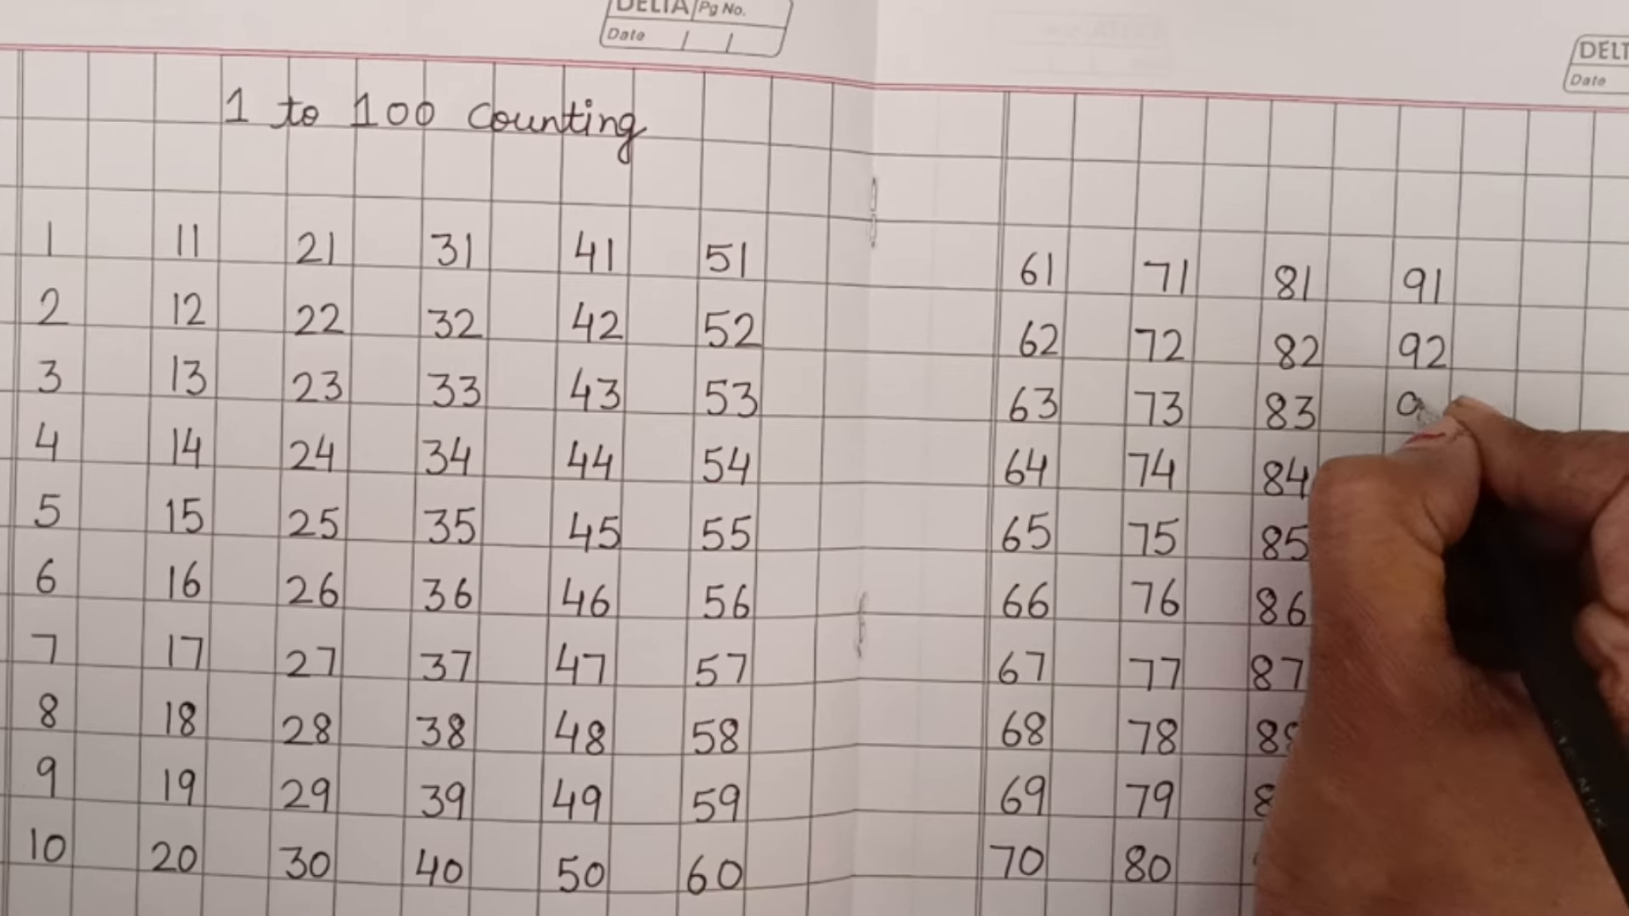
text(93)
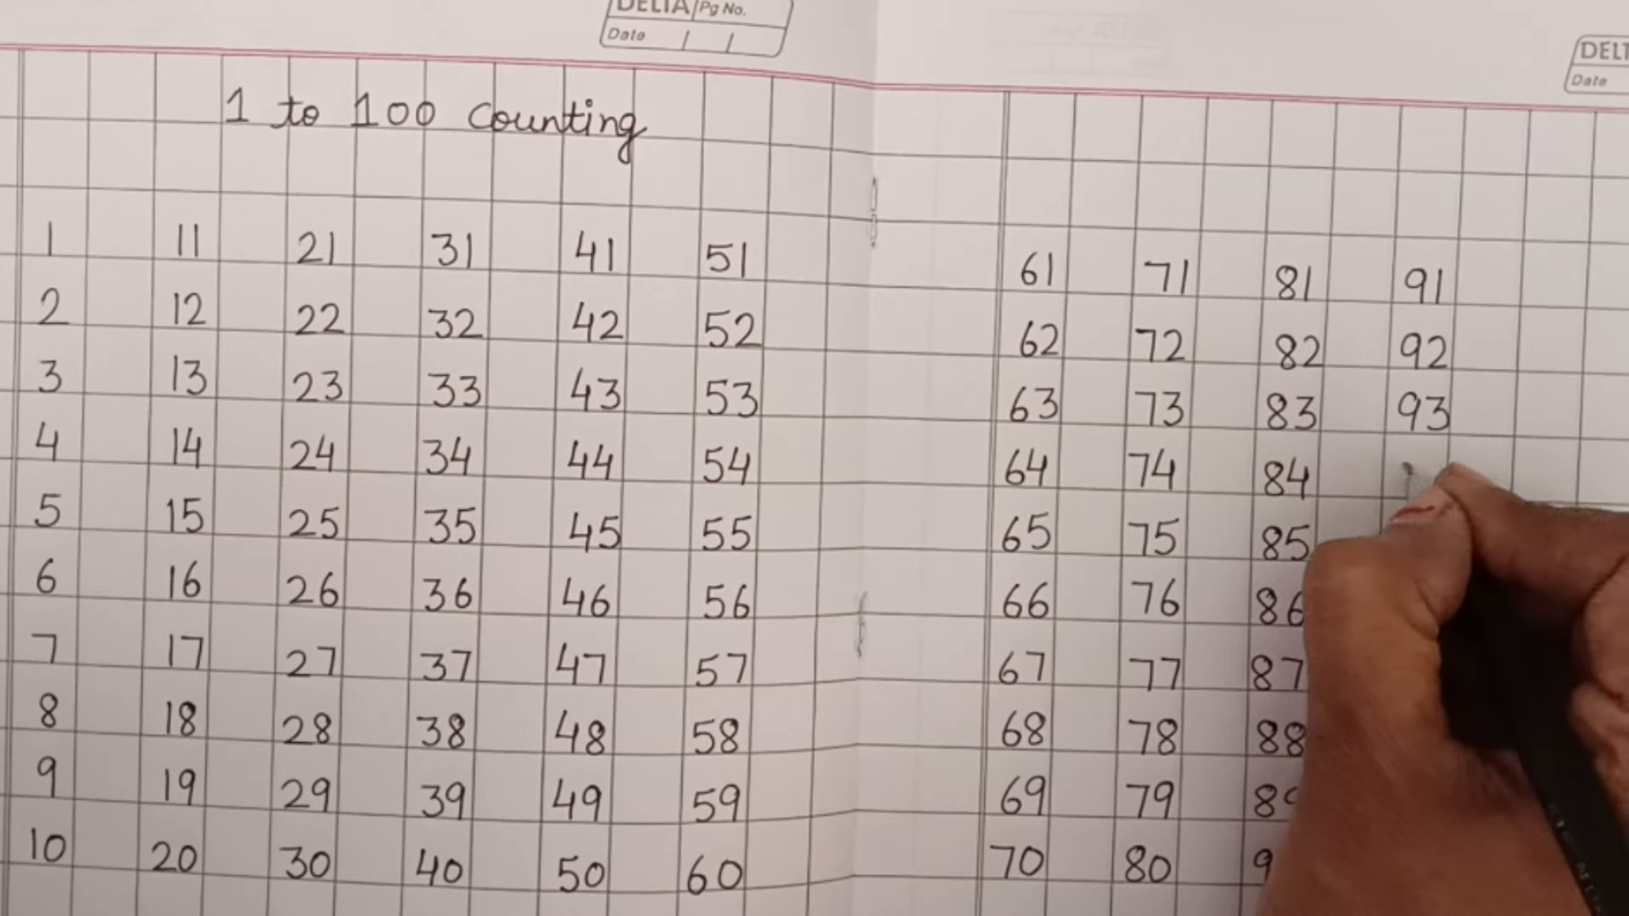
text(94)
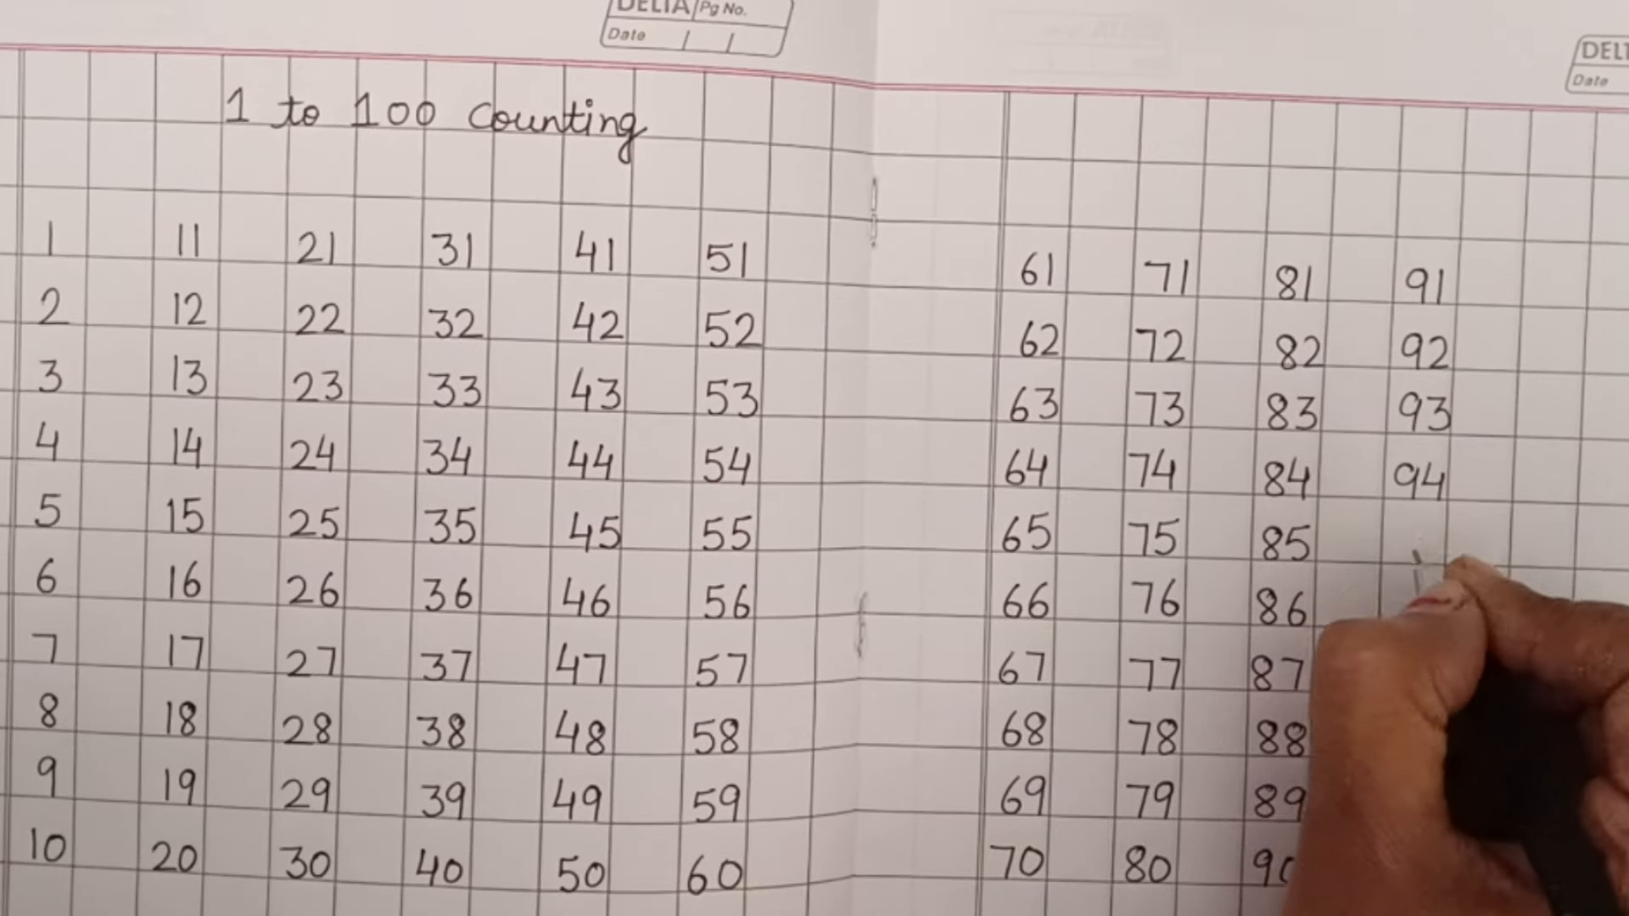
text(95)
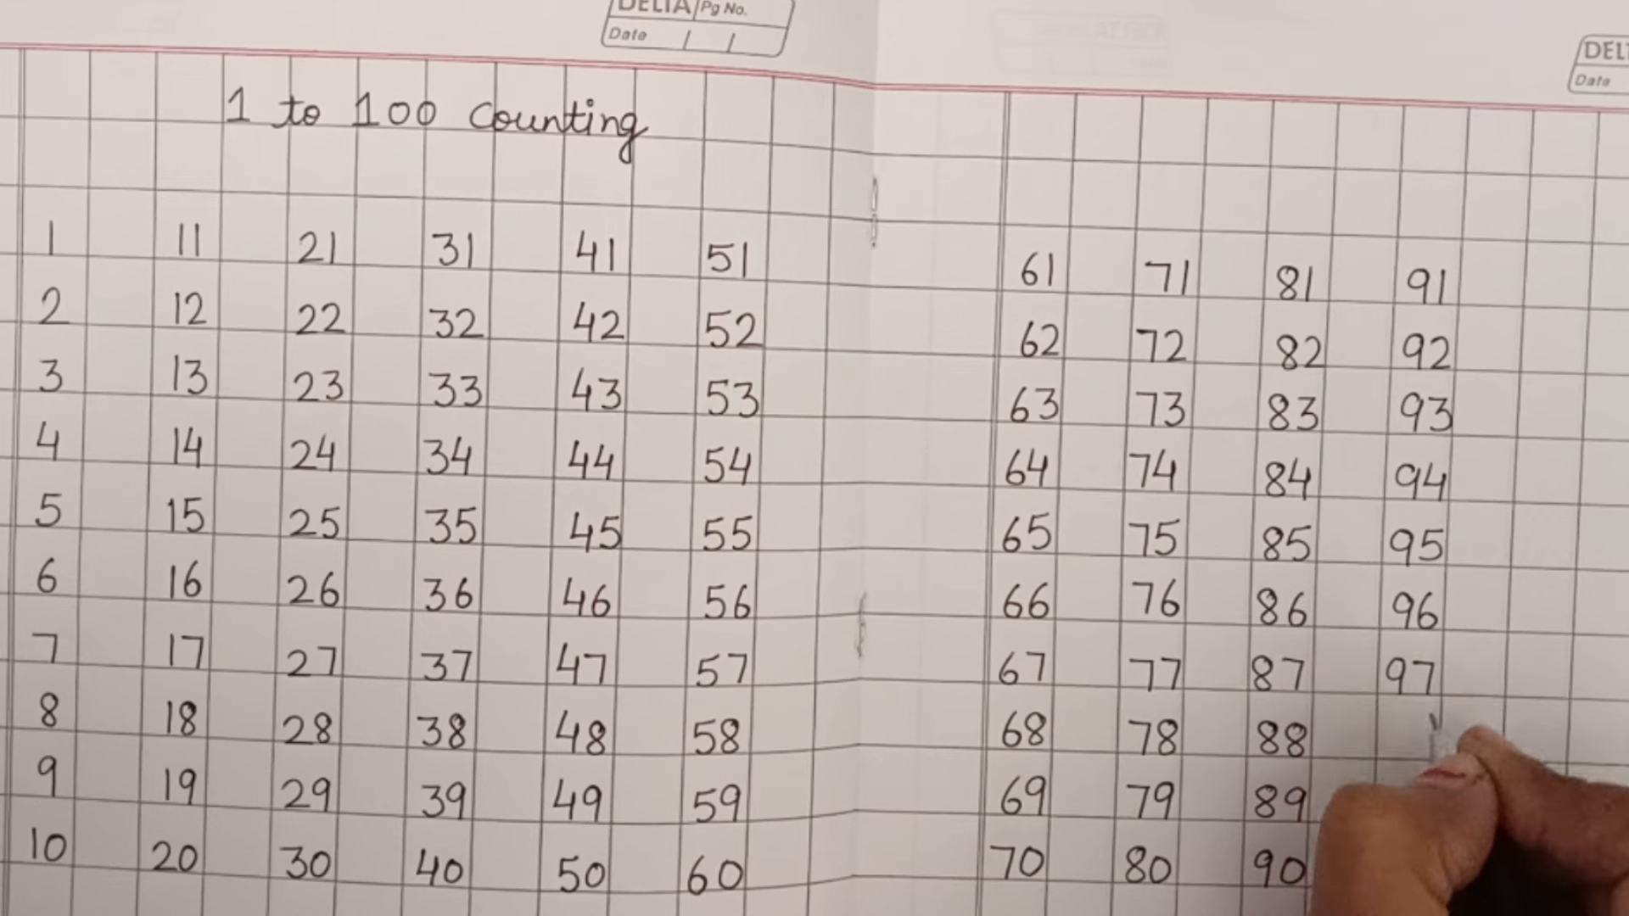
text(98)
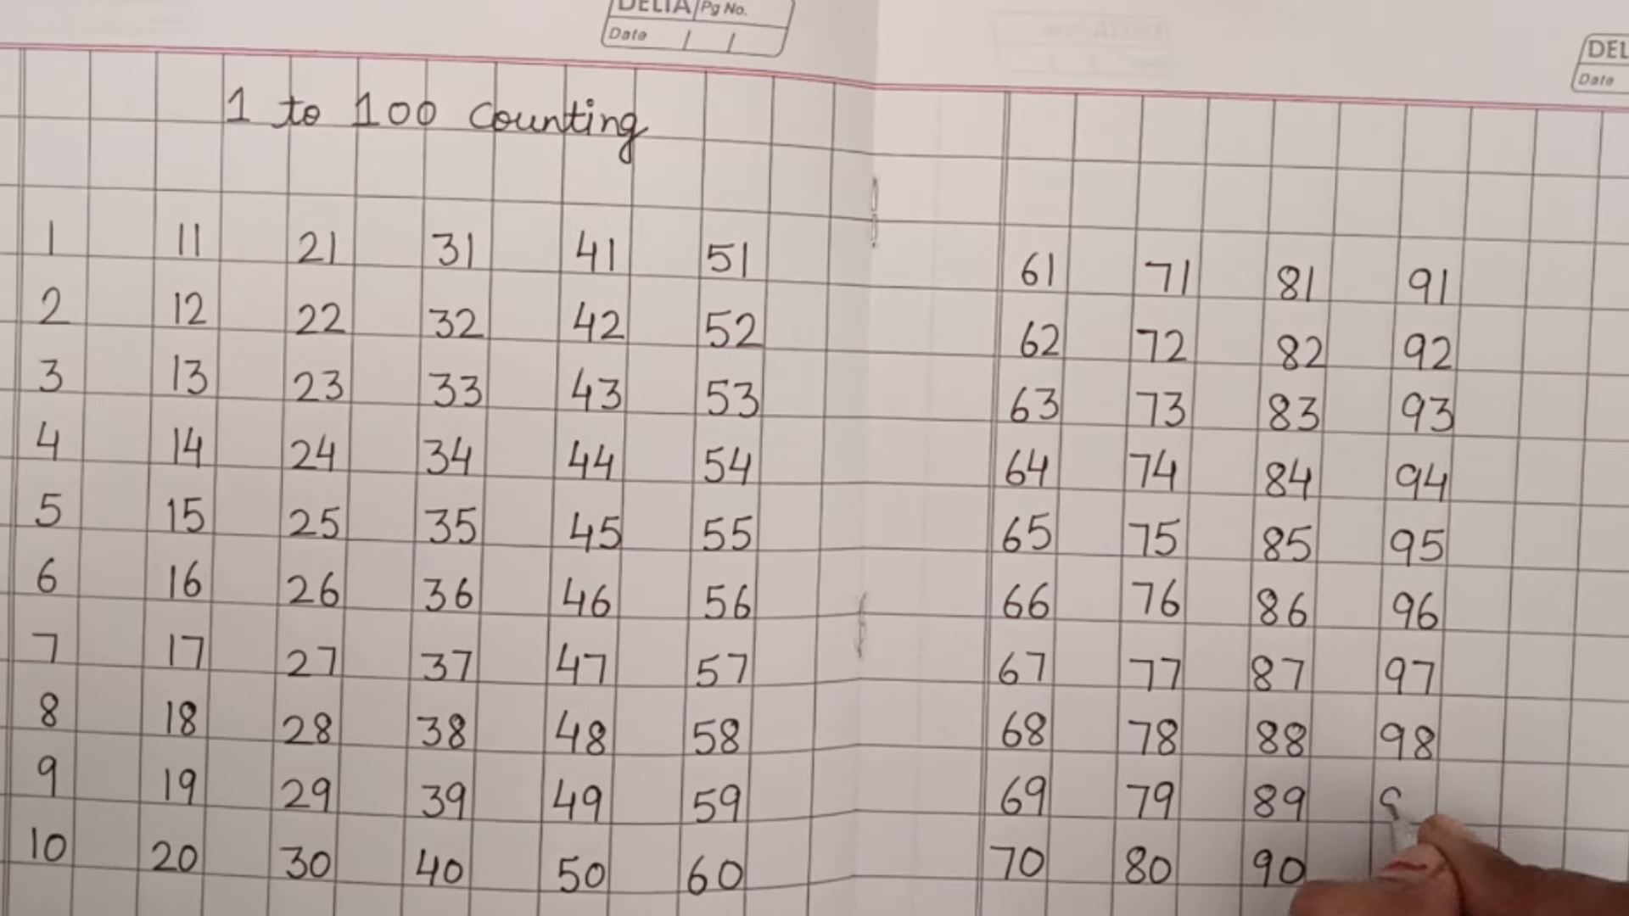
text(99)
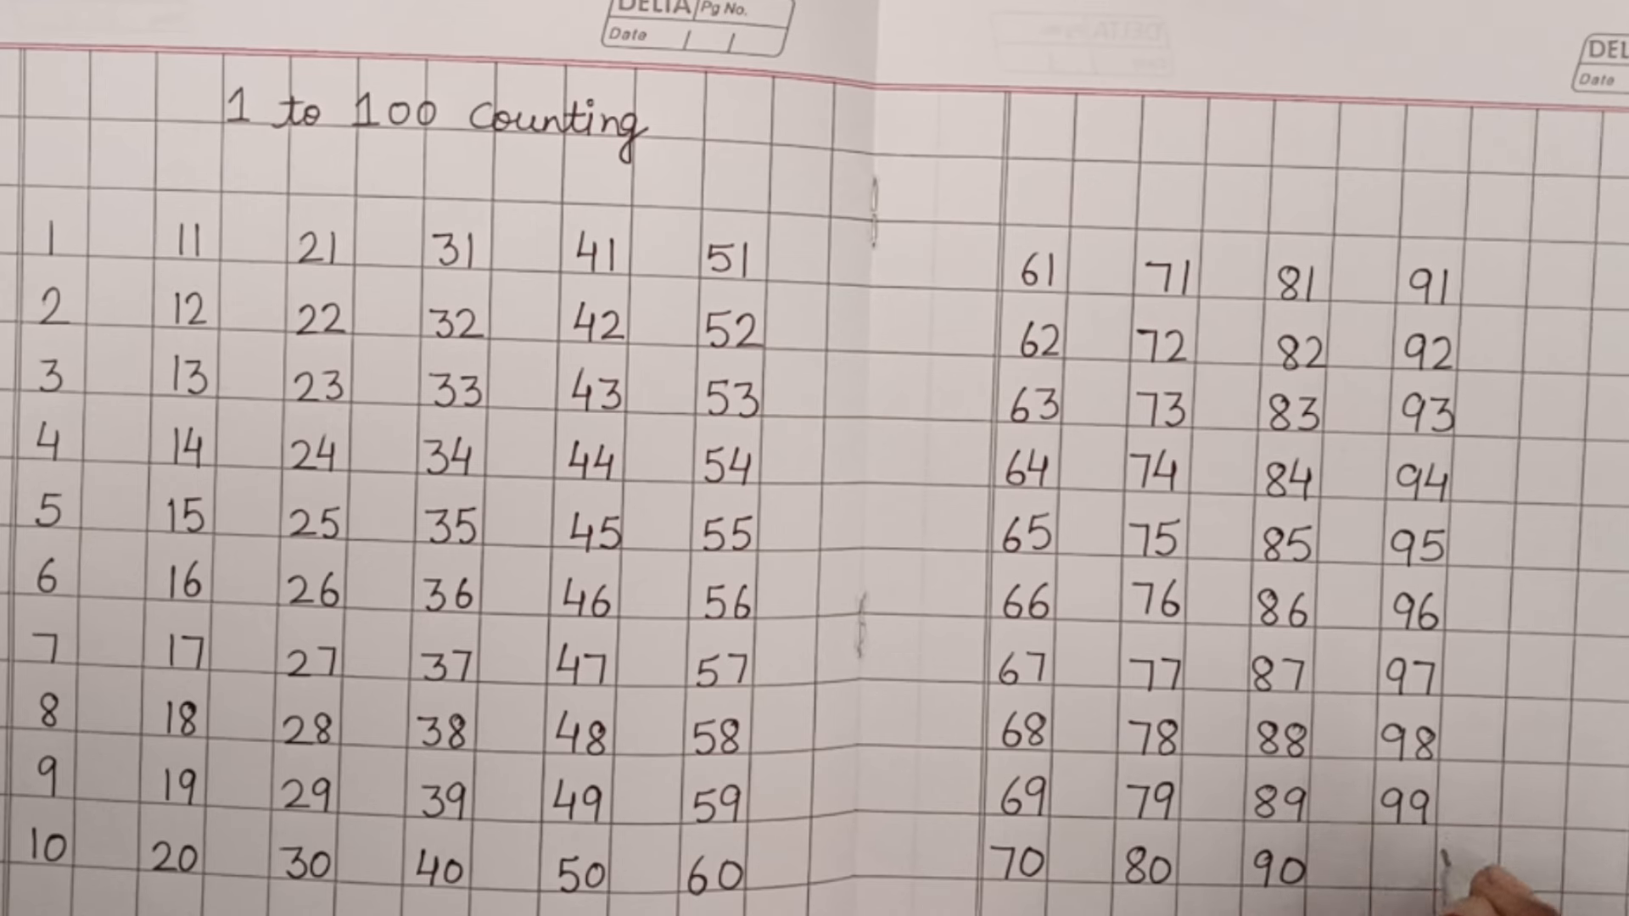
text(100)
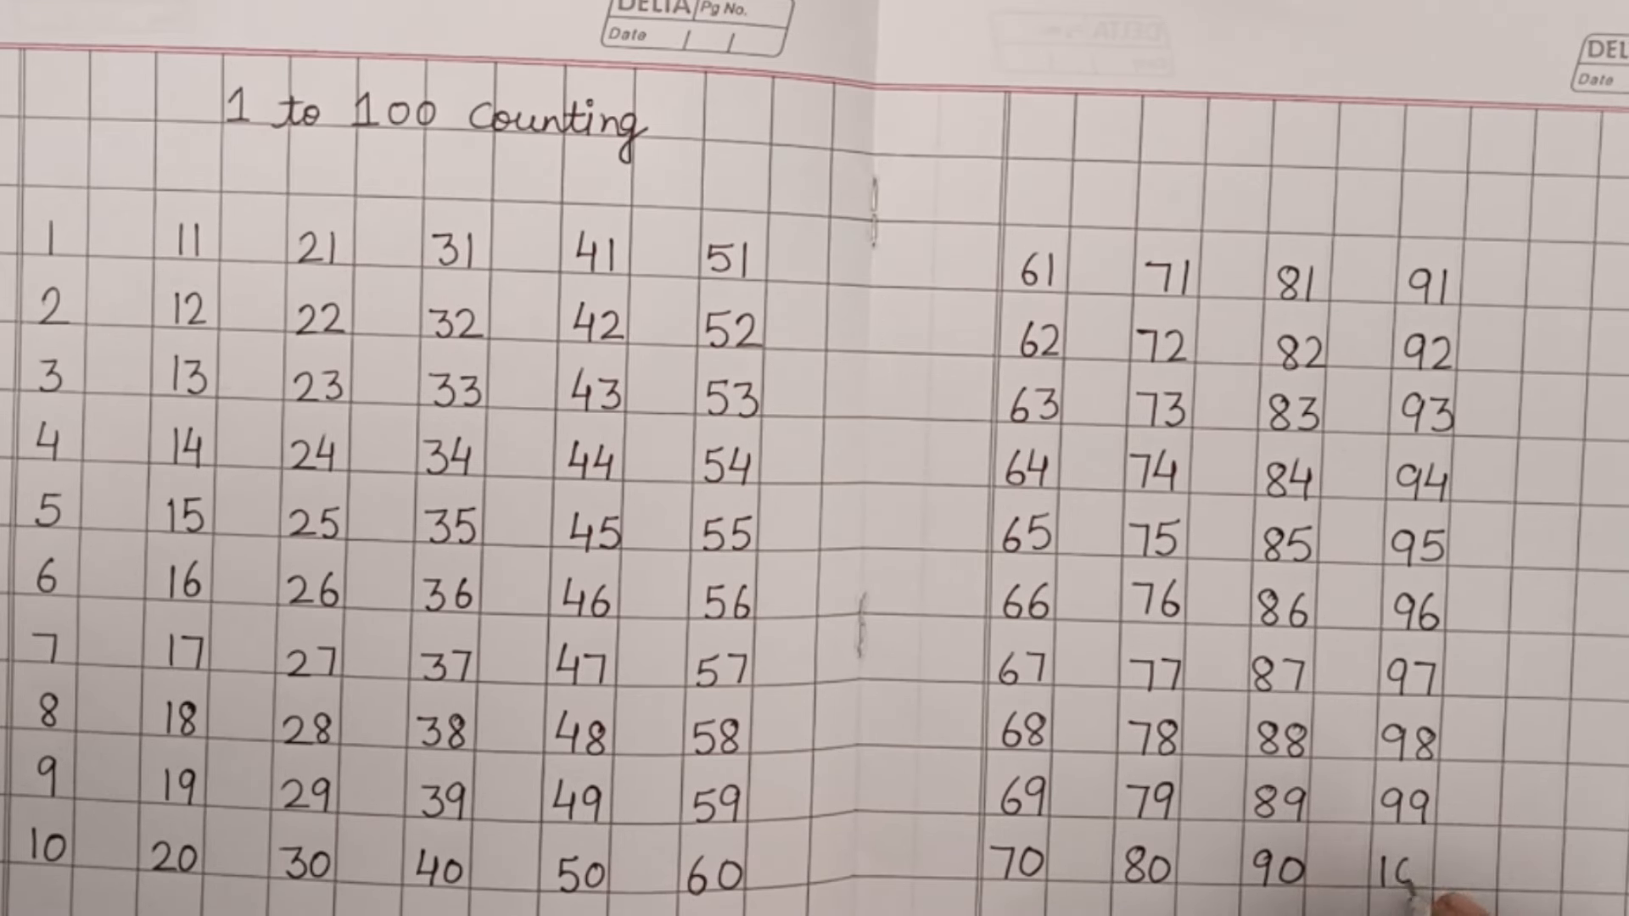